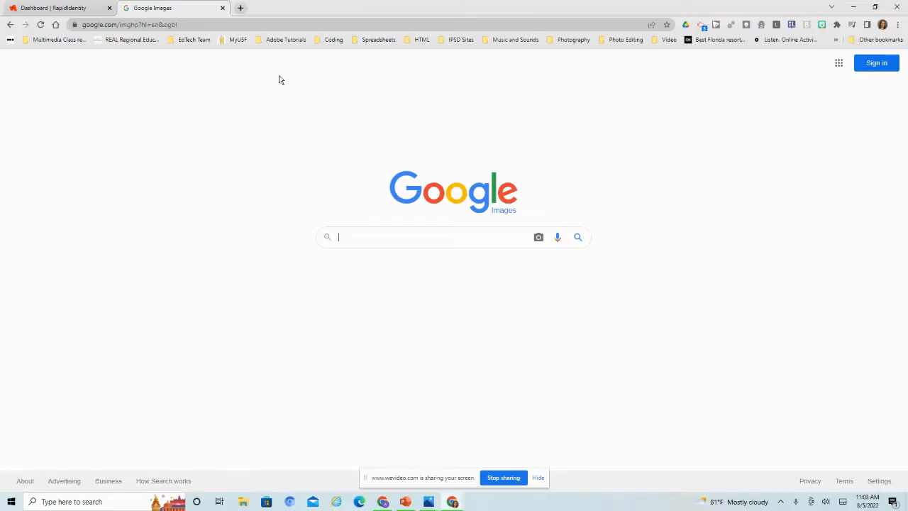
{"action": "mouse_move", "coordinate": [294, 90]}
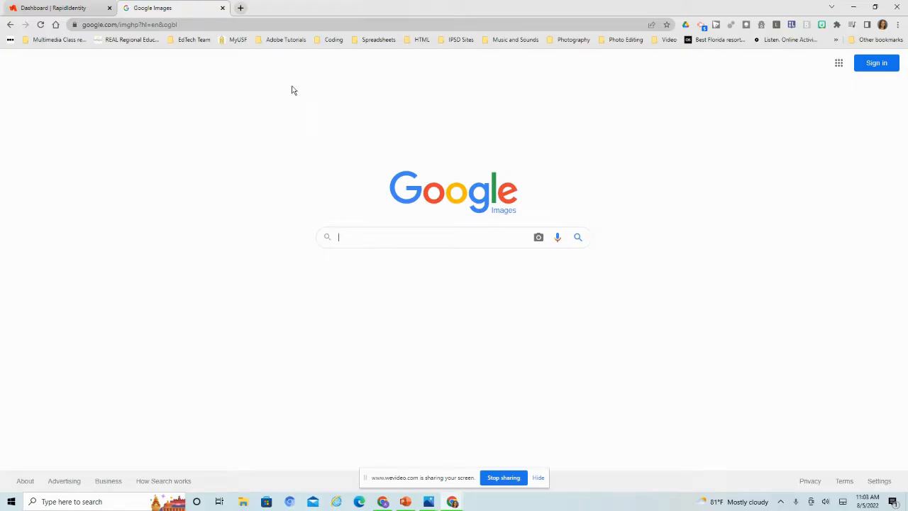
{"action": "mouse_move", "coordinate": [397, 204]}
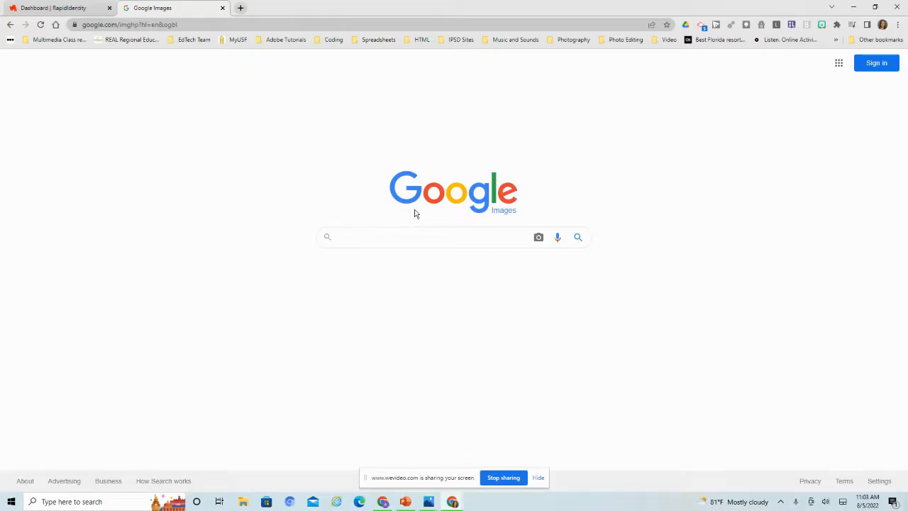
Search Google Images for 'flowers' via the 'fl' suggestion.
{"action": "type", "text": "fl"}
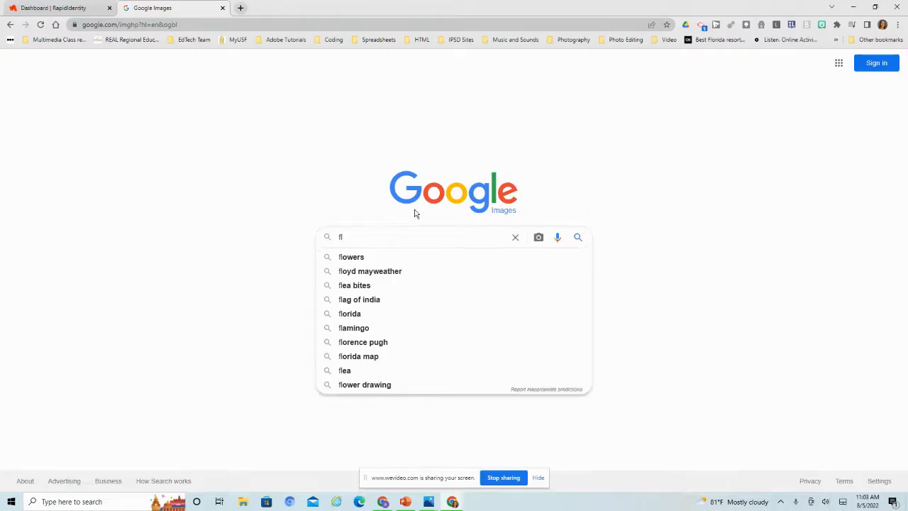
{"action": "left_click", "coordinate": [352, 257]}
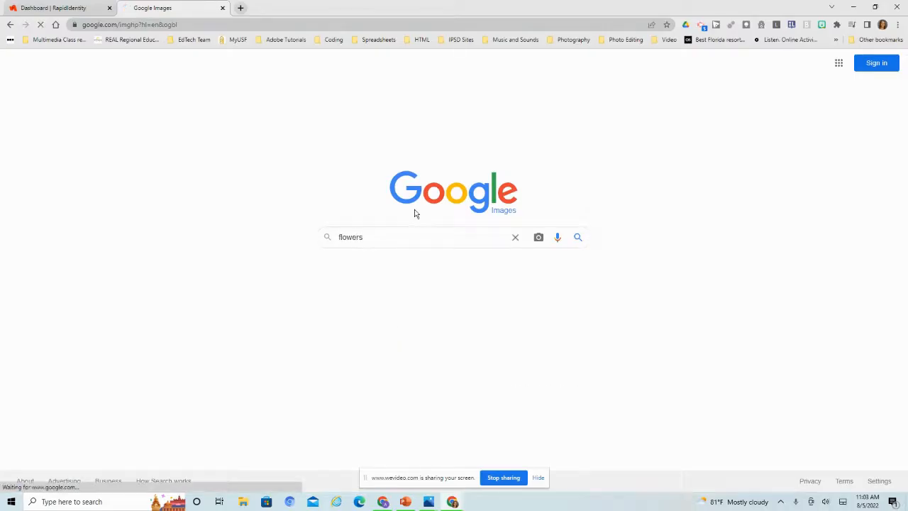
{"action": "left_click", "coordinate": [577, 237]}
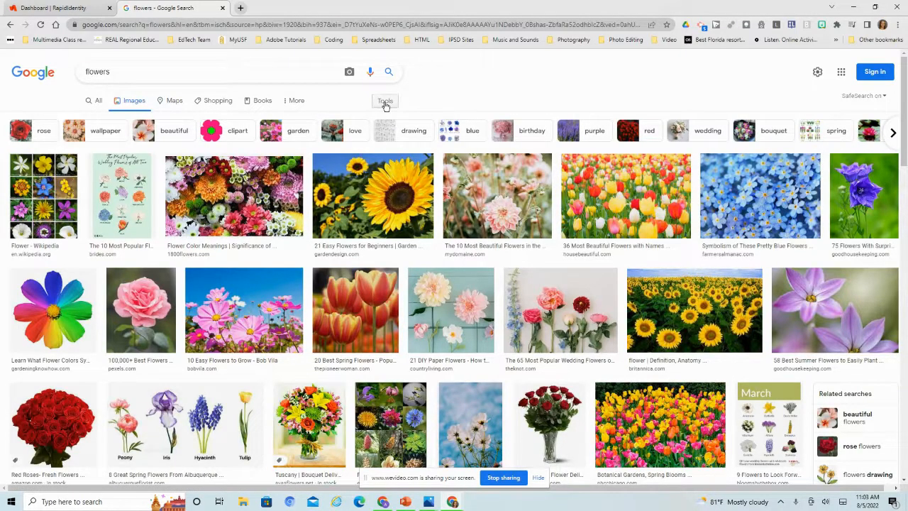
Use Tools > Color to filter the flower results to blue (after trying yellow).
{"action": "left_click", "coordinate": [386, 99]}
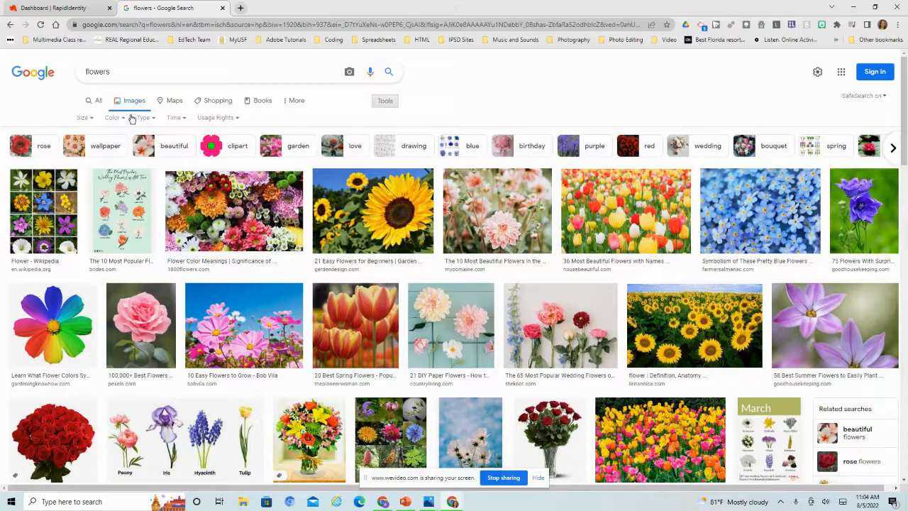
{"action": "left_click", "coordinate": [114, 118]}
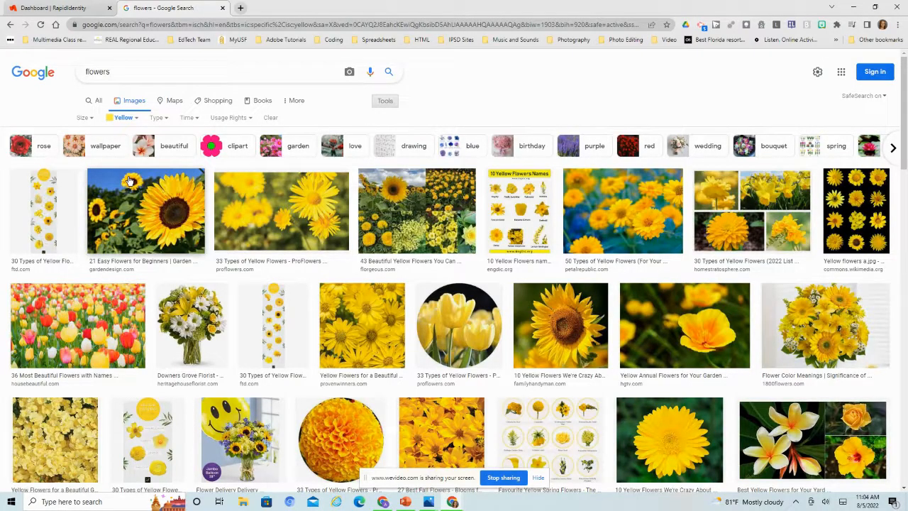
{"action": "left_click", "coordinate": [125, 116]}
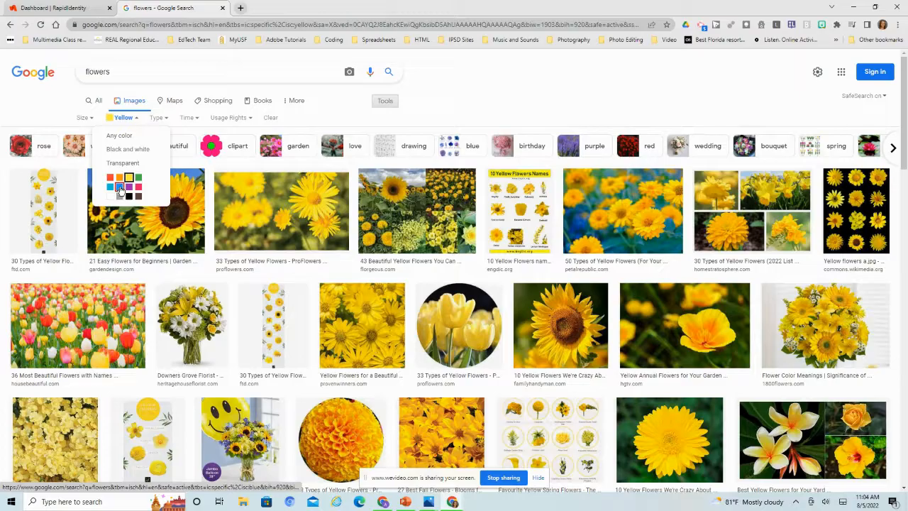
{"action": "left_click", "coordinate": [119, 187]}
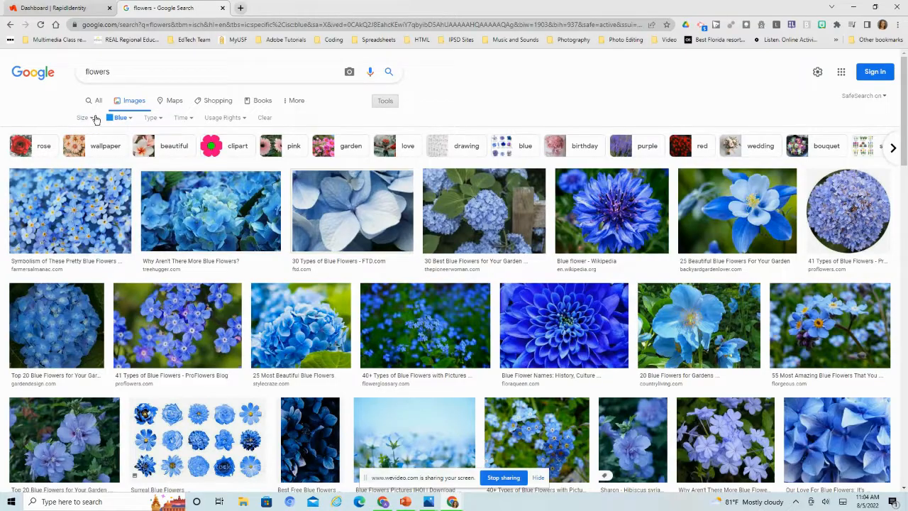
Set Size to Medium and clear the blue colour filter on the flower results.
{"action": "left_click", "coordinate": [83, 116]}
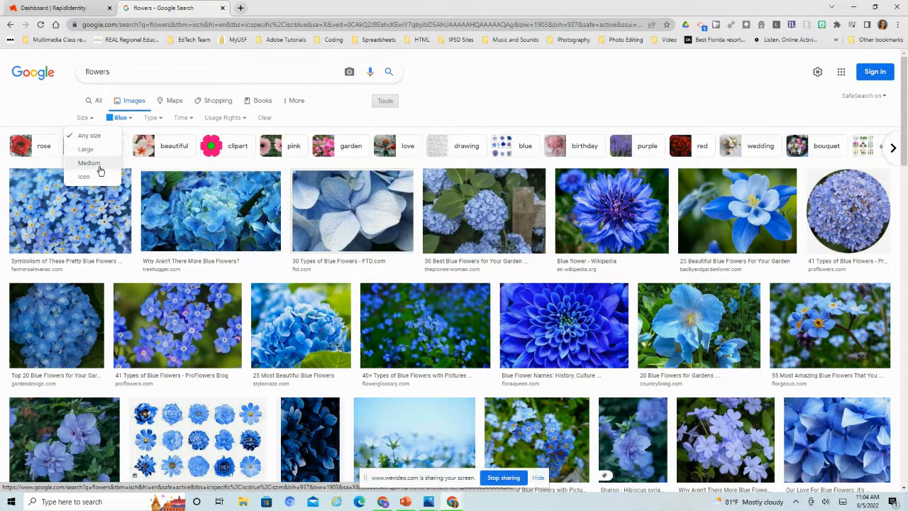
{"action": "left_click", "coordinate": [89, 162]}
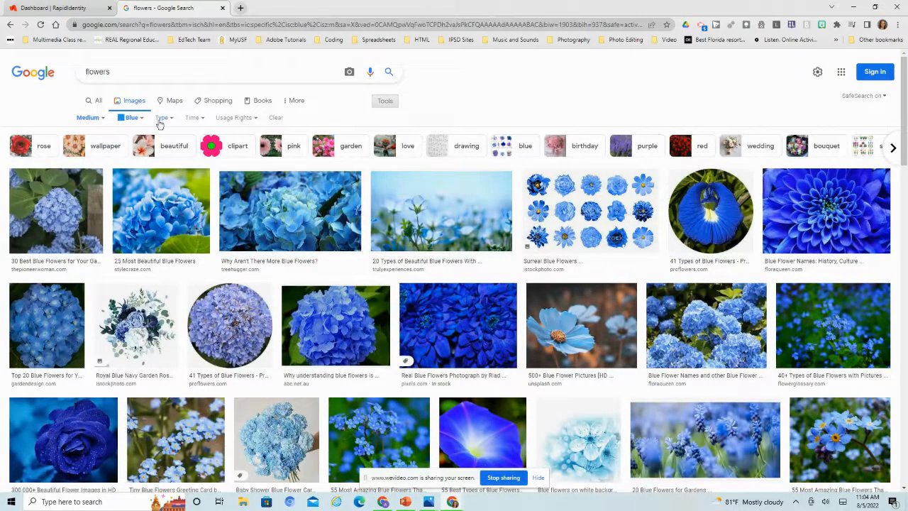
{"action": "left_click", "coordinate": [162, 116]}
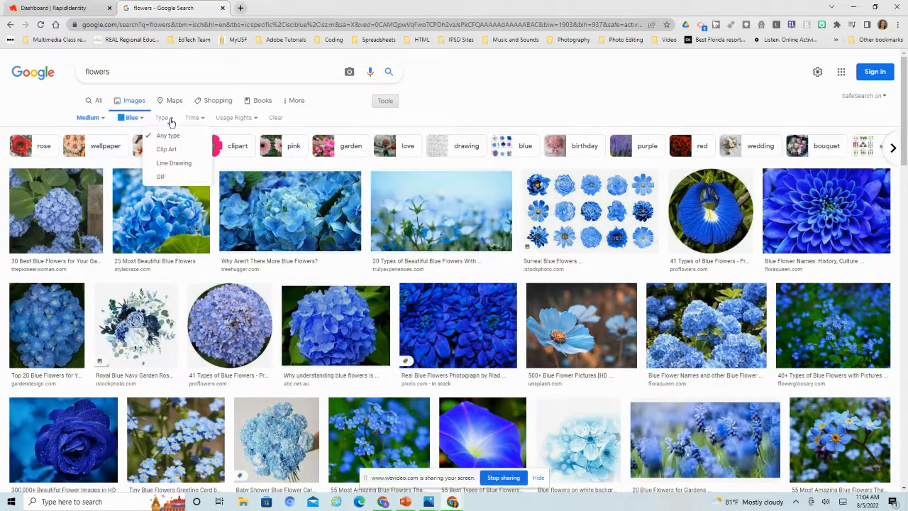
{"action": "left_click", "coordinate": [162, 116]}
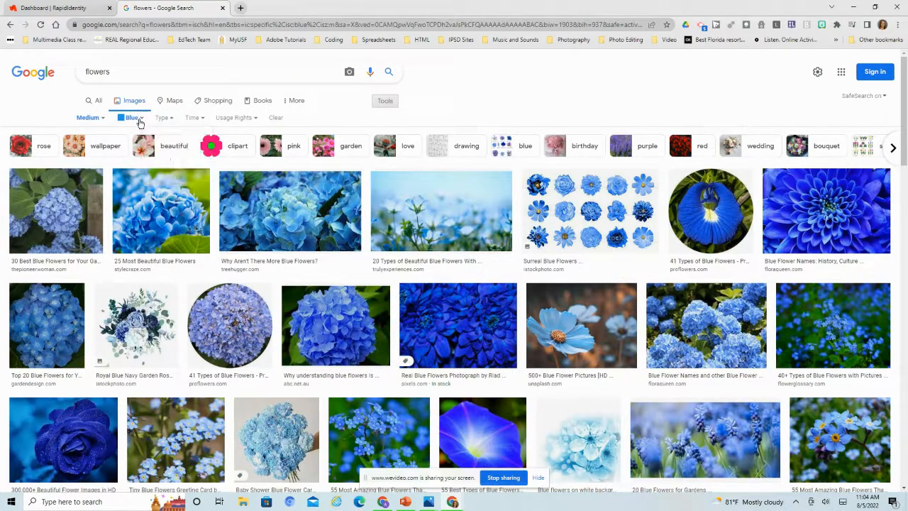
{"action": "left_click", "coordinate": [132, 116]}
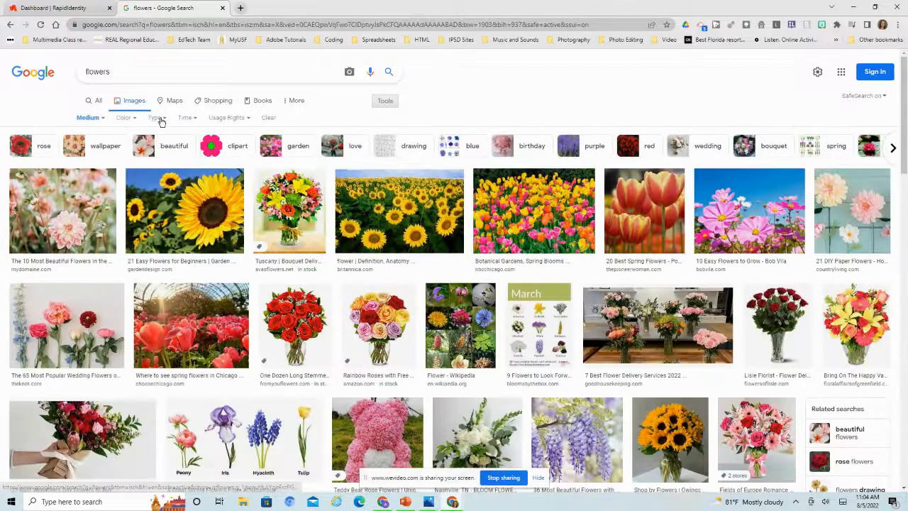
Cycle Type through Clip Art, Line Drawing and GIF, then reset to Any type.
{"action": "left_click", "coordinate": [156, 117]}
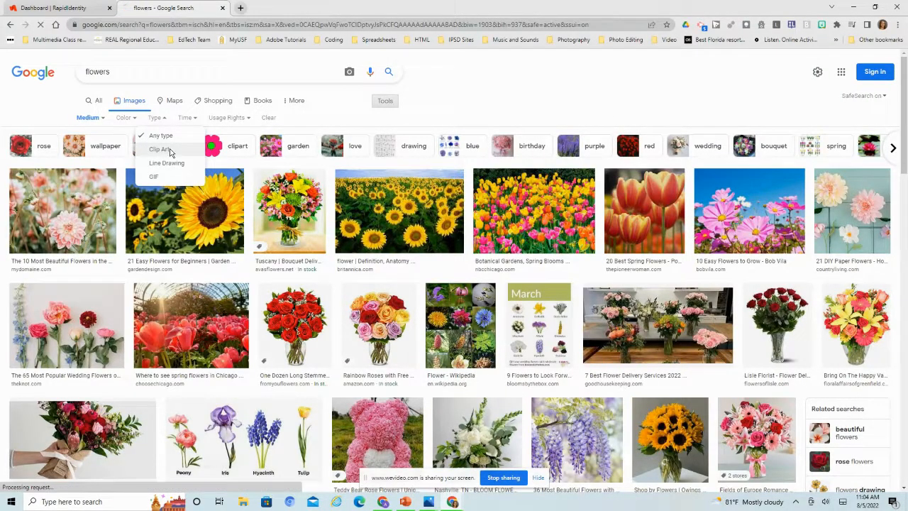
{"action": "left_click", "coordinate": [158, 149]}
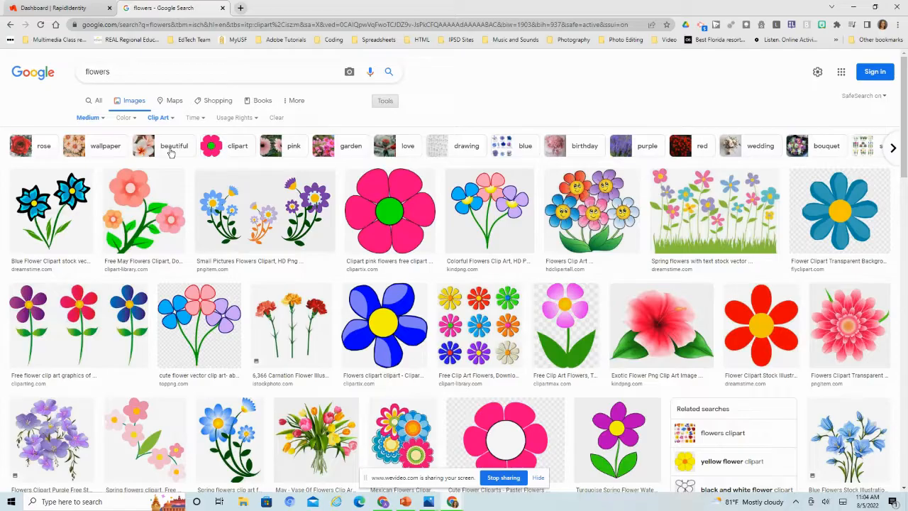
{"action": "mouse_move", "coordinate": [315, 271]}
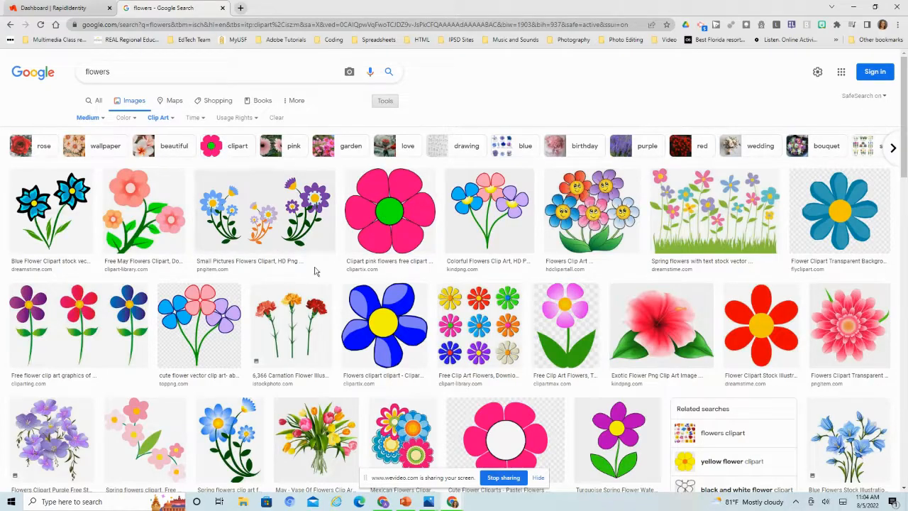
{"action": "left_click", "coordinate": [159, 116]}
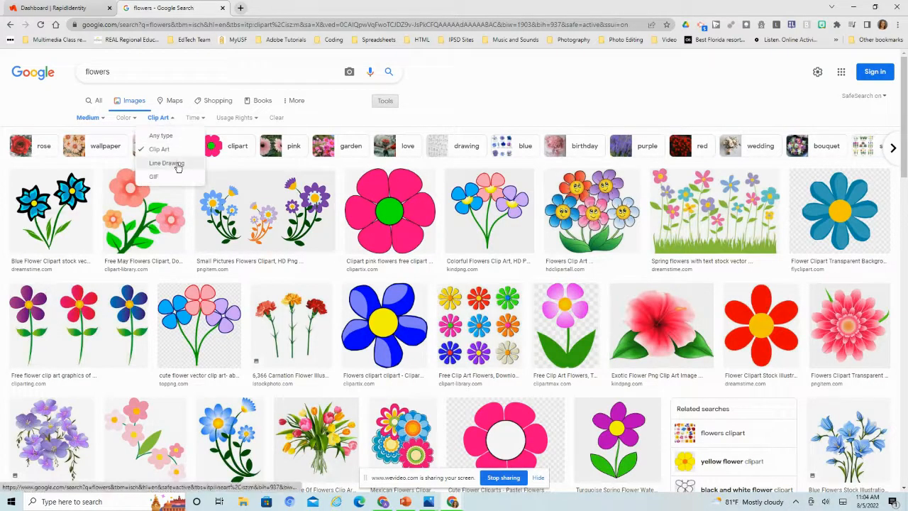
{"action": "left_click", "coordinate": [166, 163]}
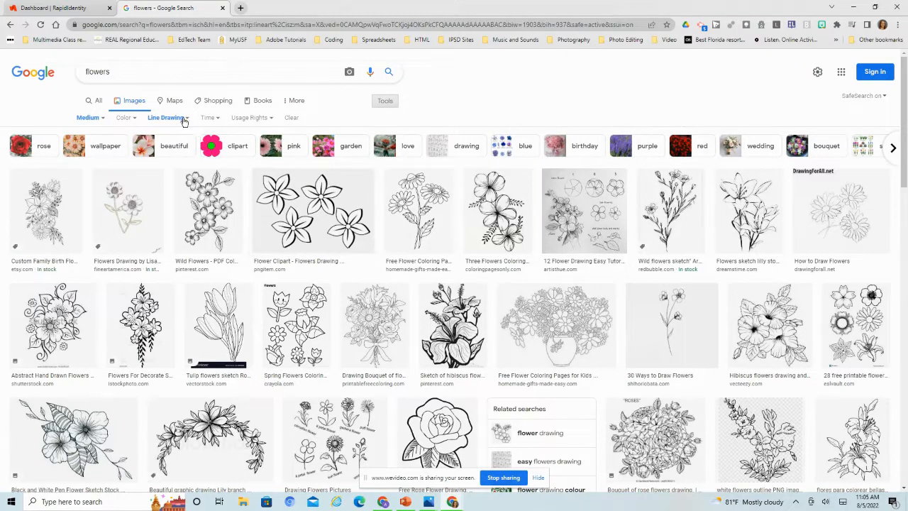
{"action": "left_click", "coordinate": [165, 117]}
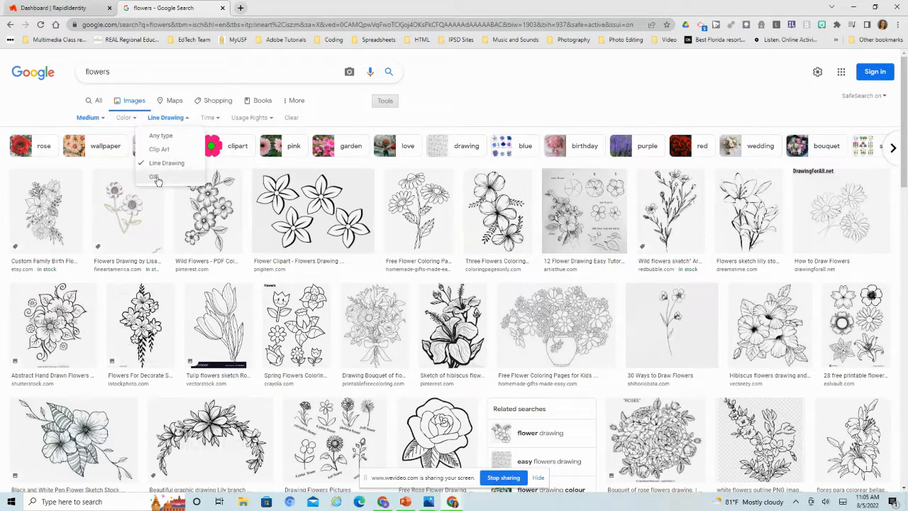
{"action": "left_click", "coordinate": [153, 176]}
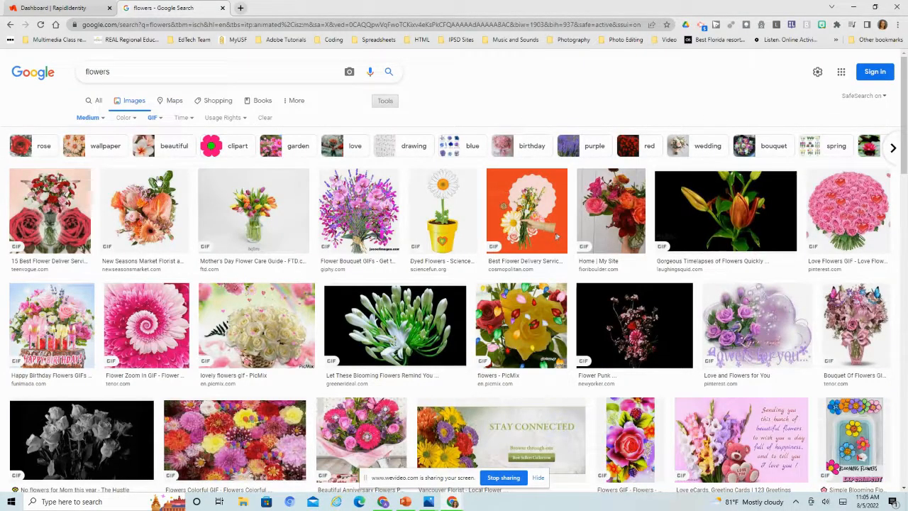
{"action": "mouse_move", "coordinate": [439, 226]}
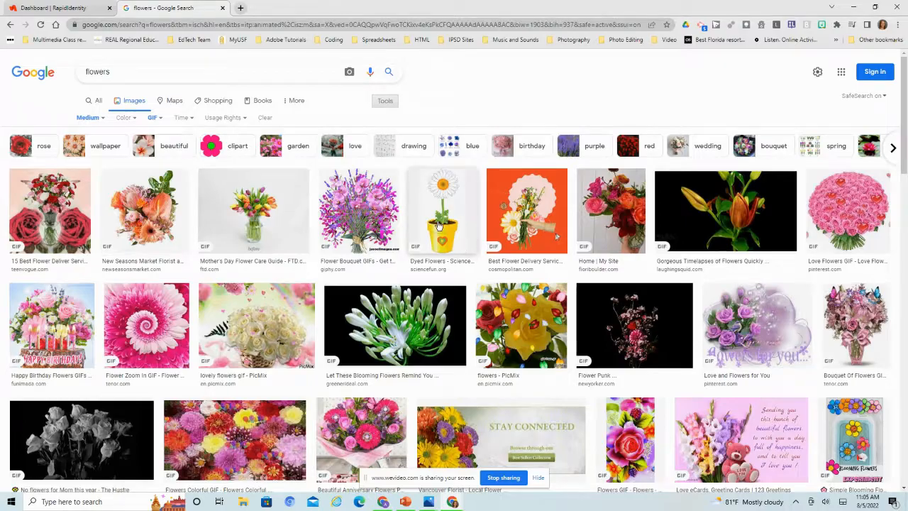
{"action": "left_click", "coordinate": [443, 210]}
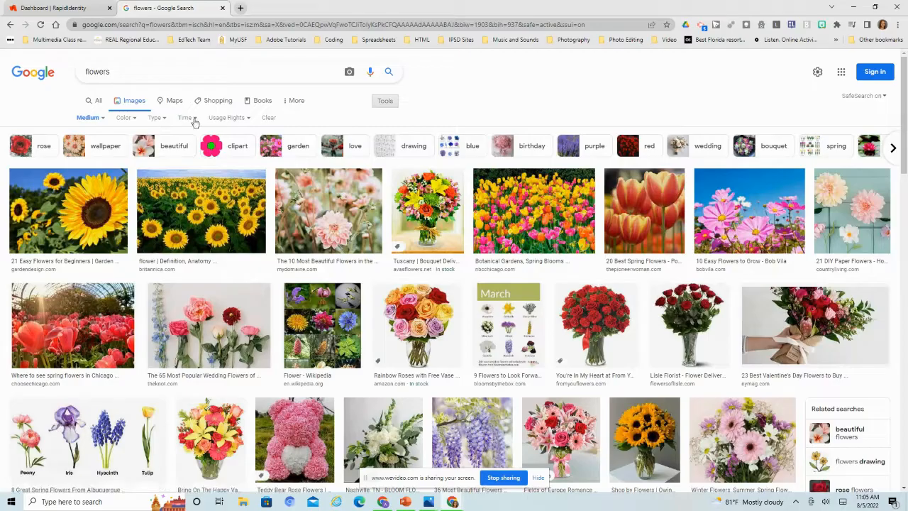
Limit results to the Past week, glance at Usage Rights, then leave filters behind.
{"action": "left_click", "coordinate": [185, 116]}
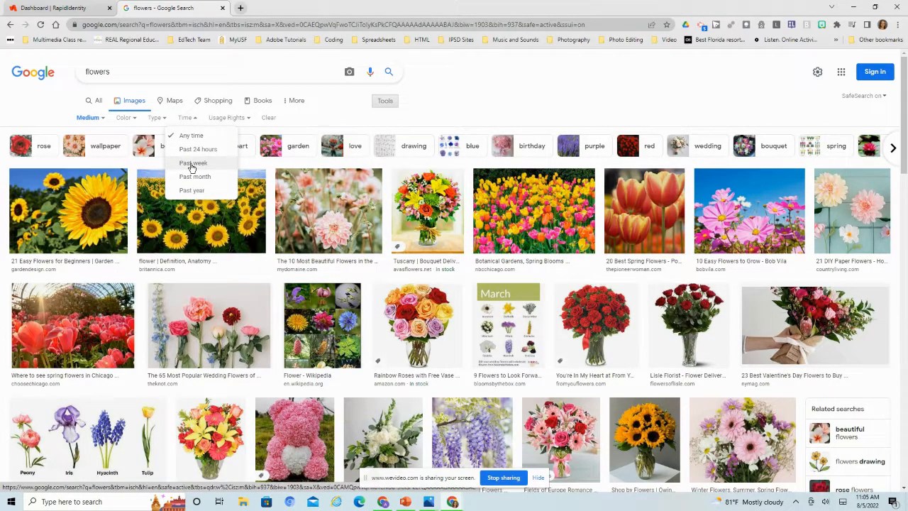
{"action": "left_click", "coordinate": [193, 161]}
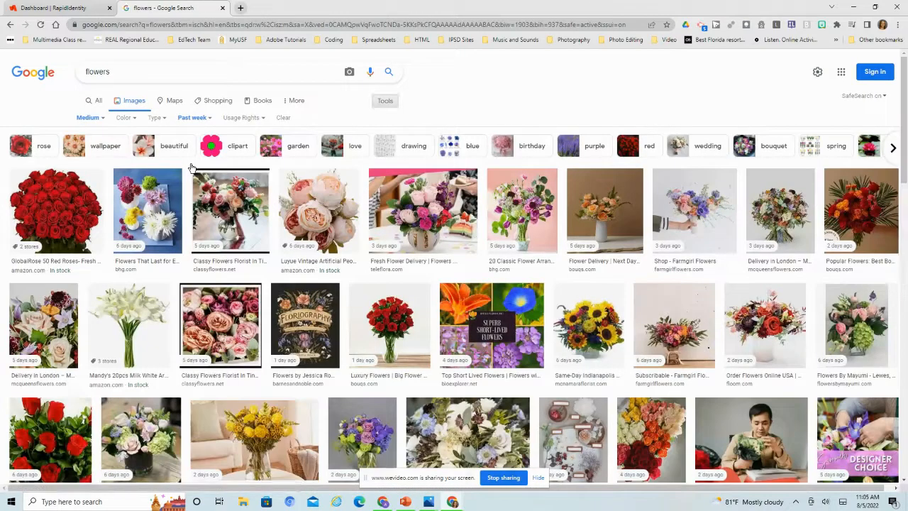
{"action": "mouse_move", "coordinate": [235, 135]}
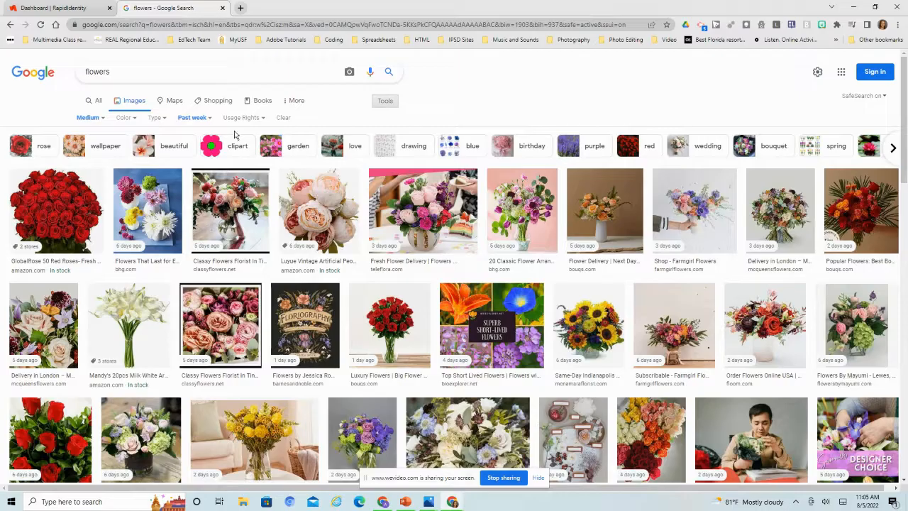
{"action": "left_click", "coordinate": [241, 117]}
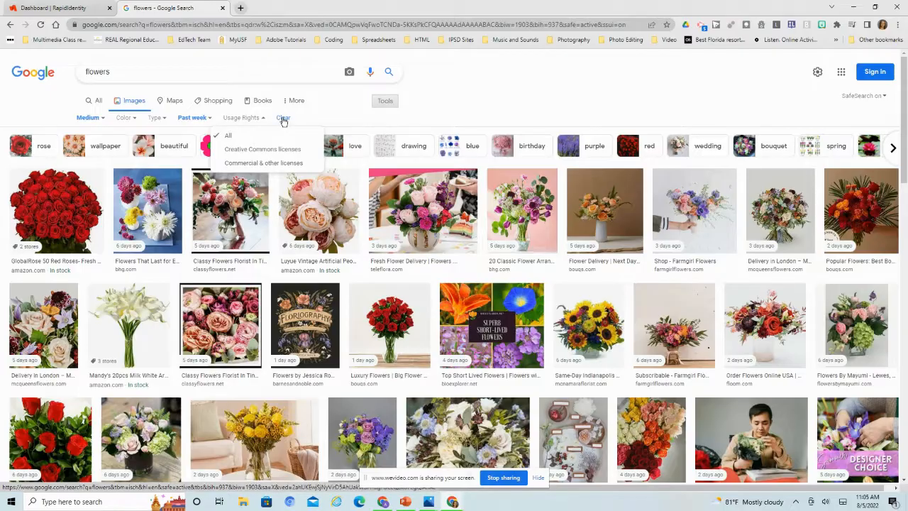
{"action": "left_click", "coordinate": [284, 117]}
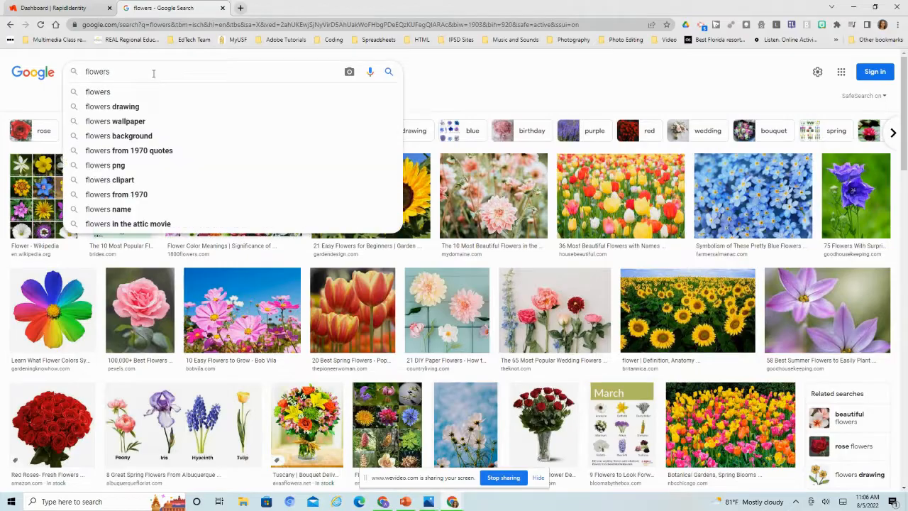
Search flowers at exact size 640x480 and preview the first yellow roses result.
{"action": "type", "text": "\" \""}
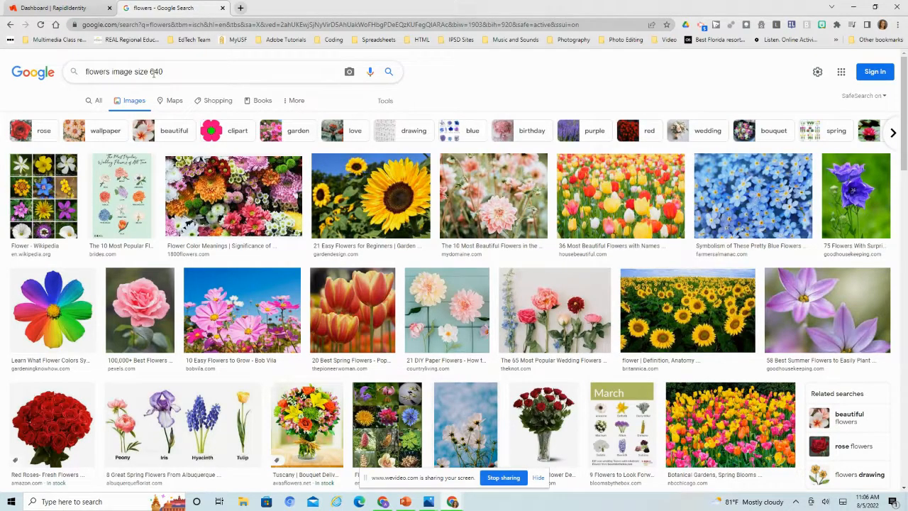
{"action": "type", "text": "x480"}
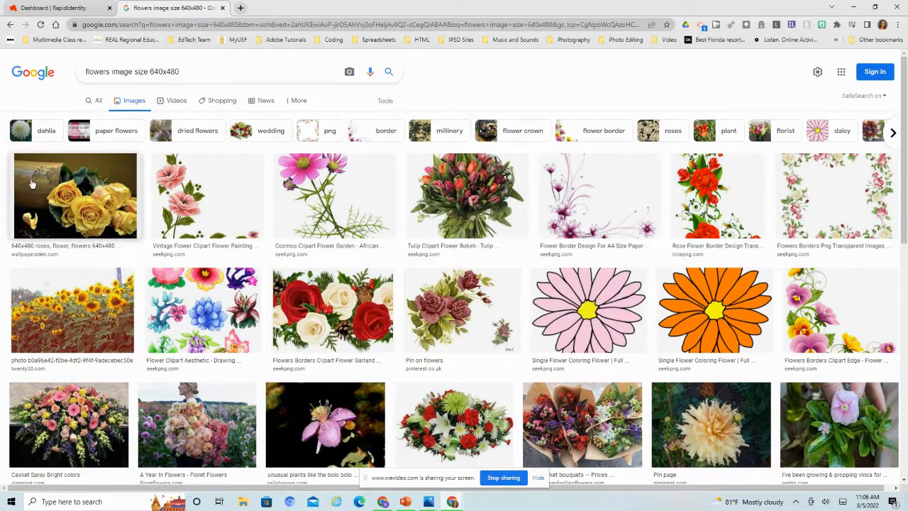
{"action": "left_click", "coordinate": [73, 196]}
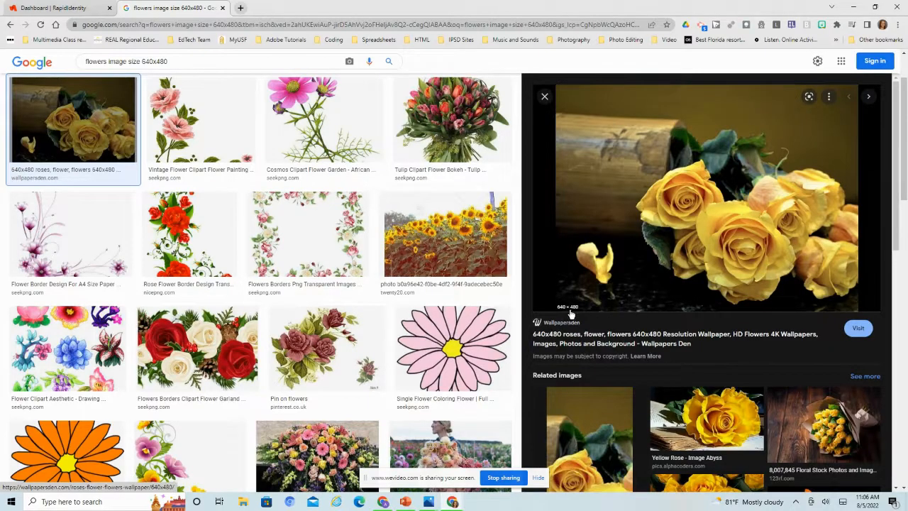
Change the size to 500 and preview the pink and white rose heads result.
{"action": "double_click", "coordinate": [153, 61]}
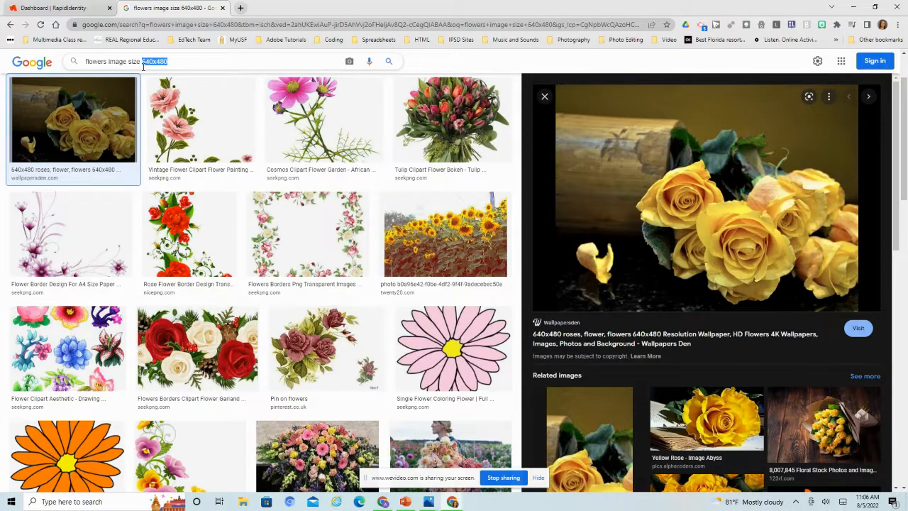
{"action": "type", "text": "500x500"}
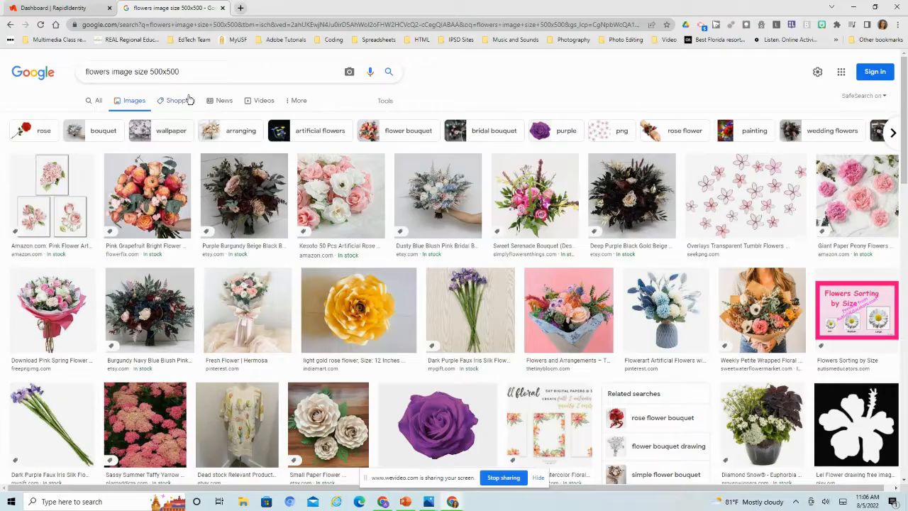
{"action": "left_click", "coordinate": [341, 196]}
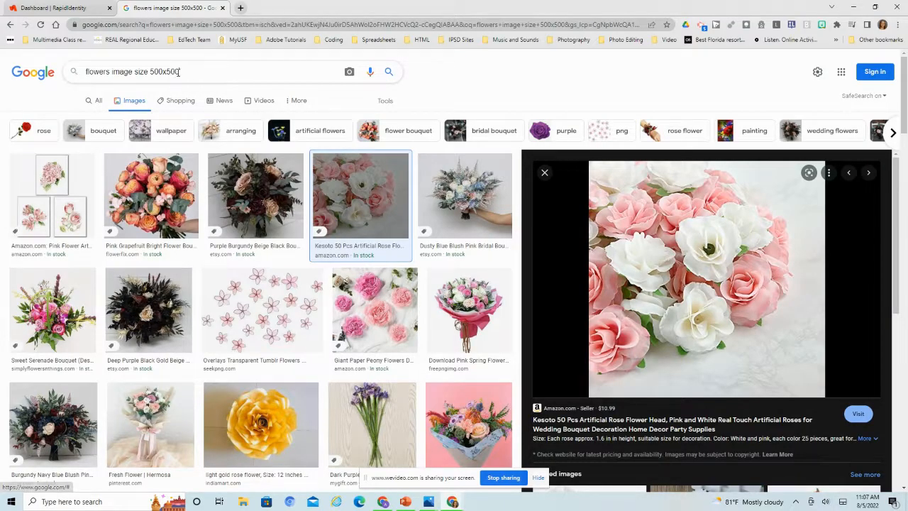
{"action": "double_click", "coordinate": [165, 71]}
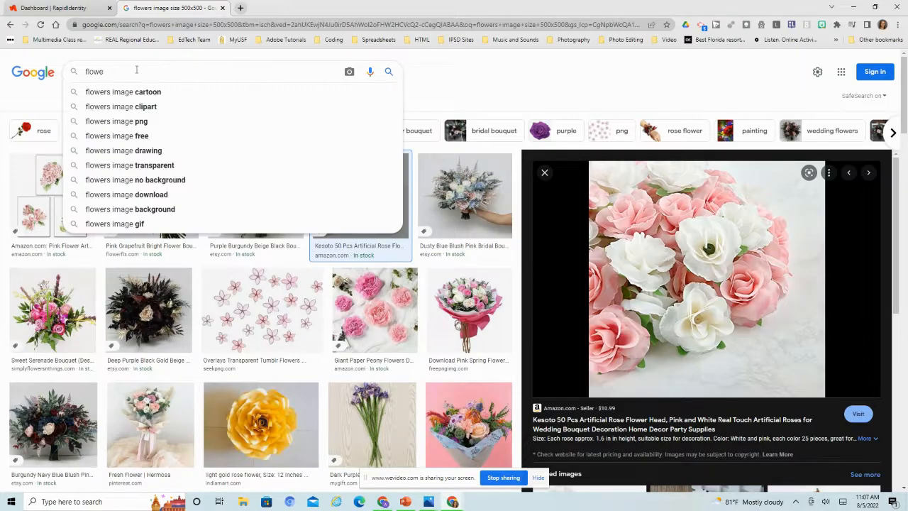
Search 'beach file type: png' and preview the transparent PNGWing beach image.
{"action": "type", "text": "bead"}
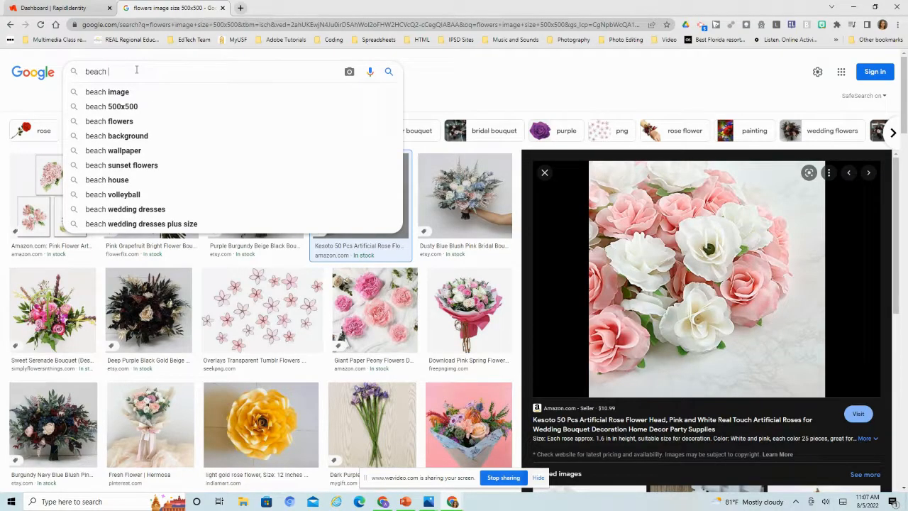
{"action": "type", "text": "file type: png"}
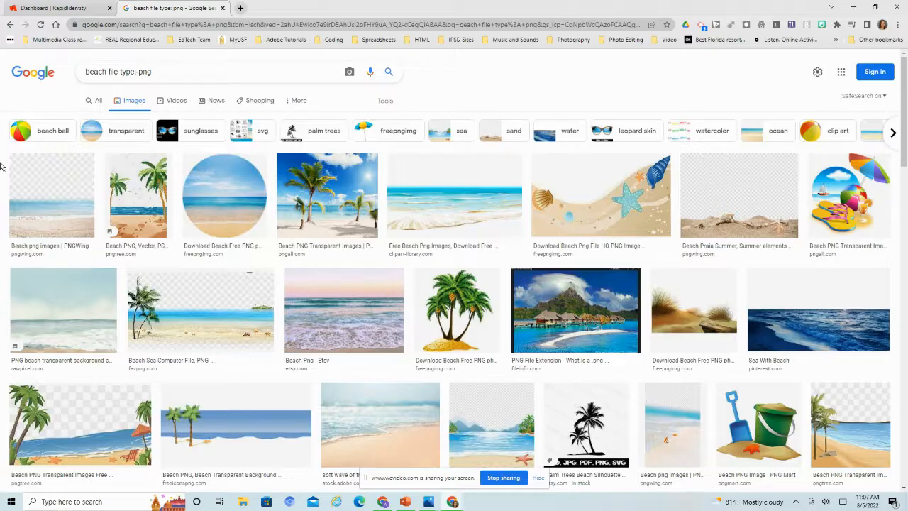
{"action": "mouse_move", "coordinate": [49, 198]}
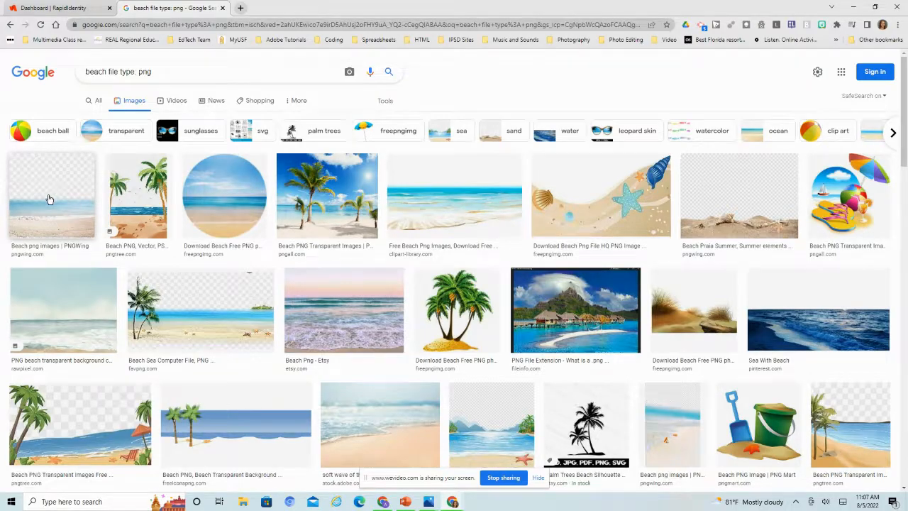
{"action": "left_click", "coordinate": [51, 196]}
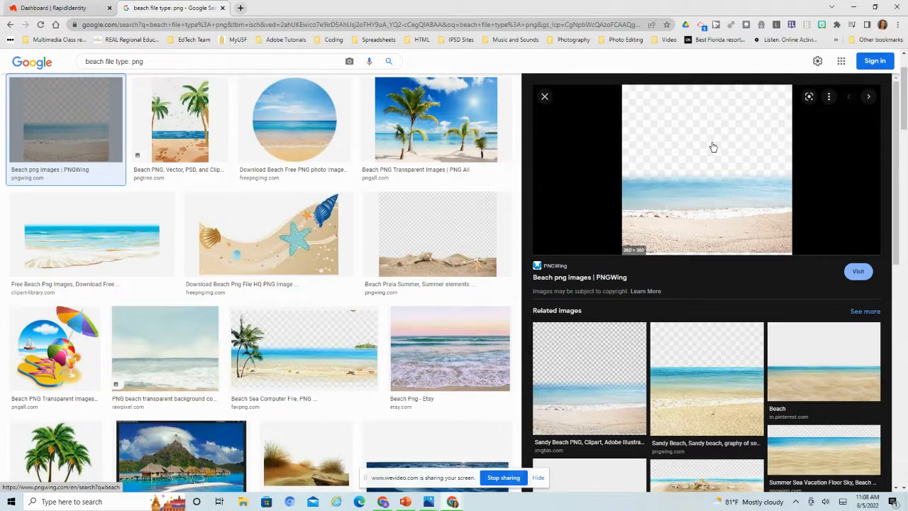
{"action": "mouse_move", "coordinate": [682, 171]}
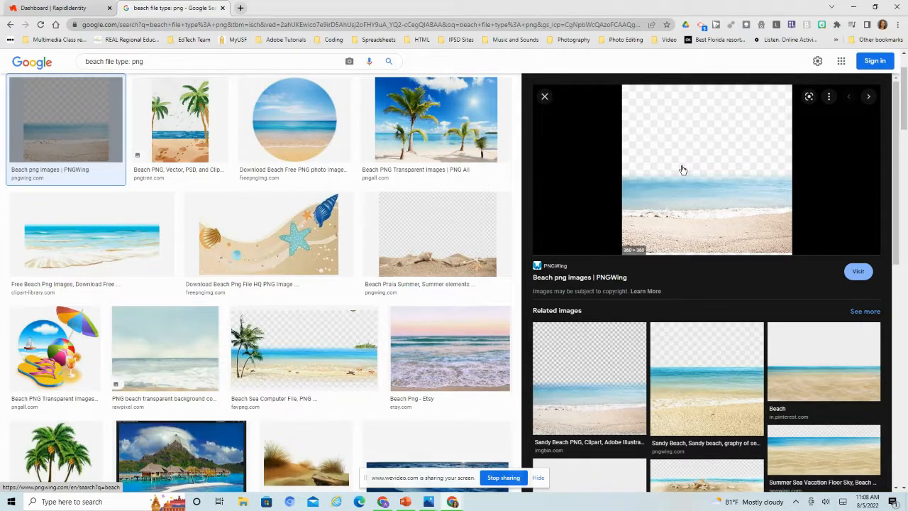
View the beach PNG alone in a new tab to check transparency, then return to results.
{"action": "right_click", "coordinate": [682, 170]}
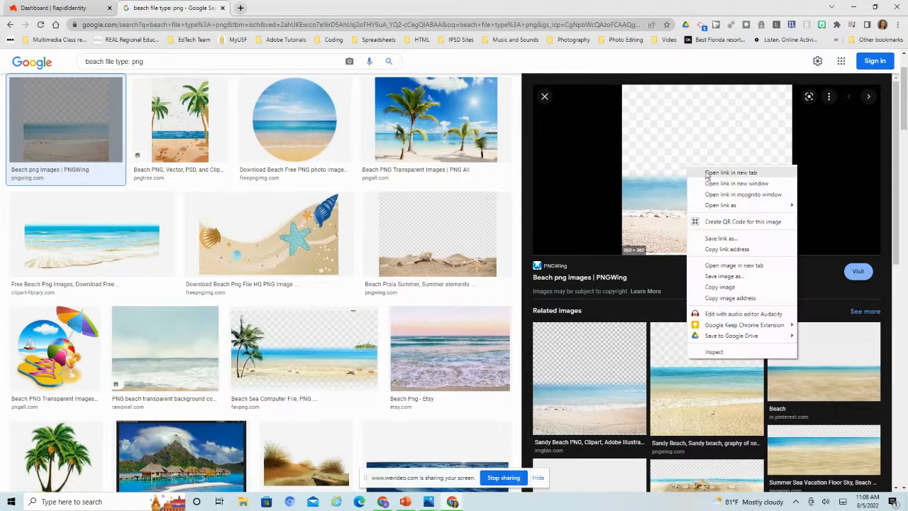
{"action": "mouse_move", "coordinate": [688, 264]}
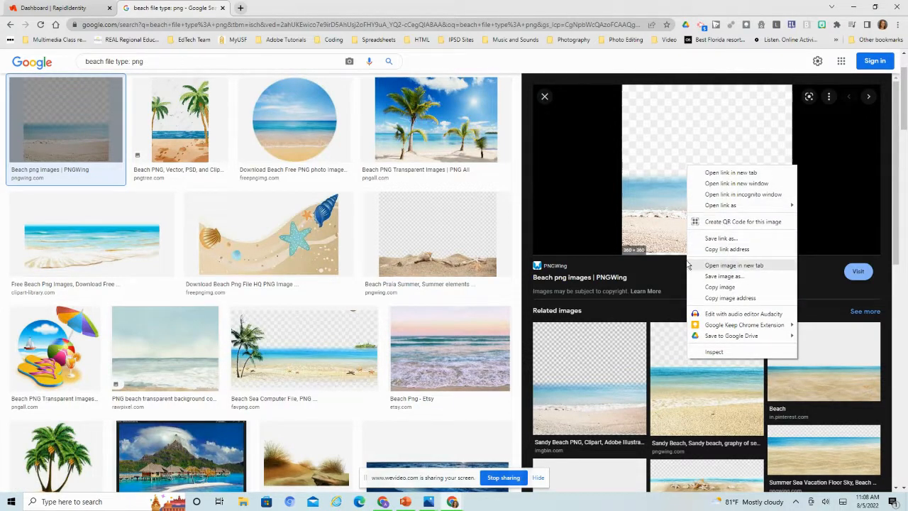
{"action": "left_click", "coordinate": [735, 266]}
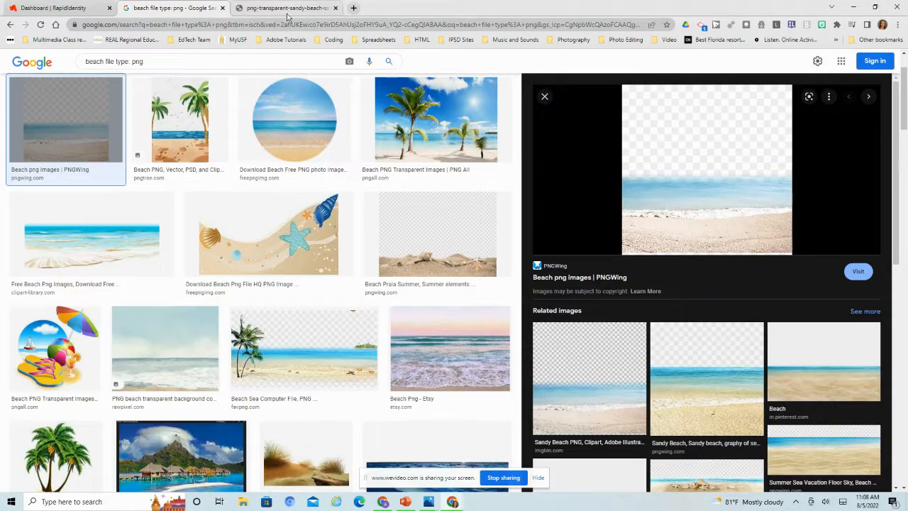
{"action": "left_click", "coordinate": [284, 9]}
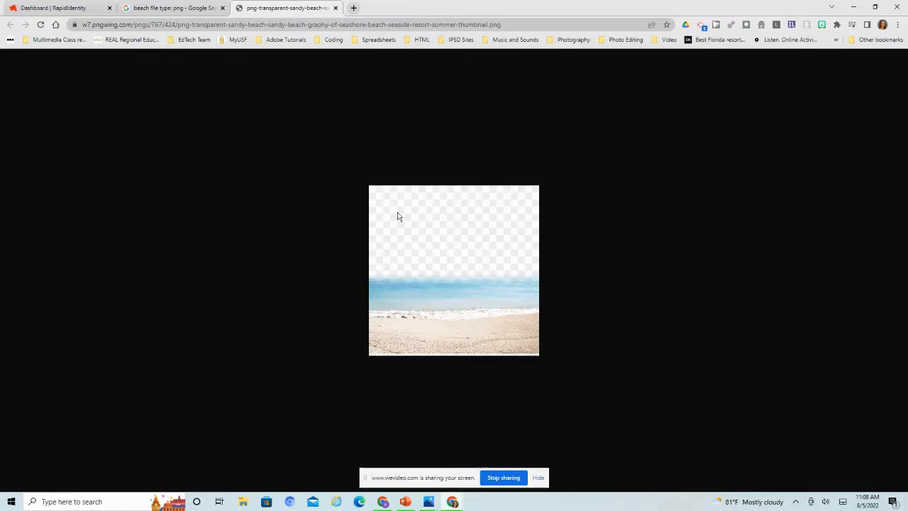
{"action": "mouse_move", "coordinate": [522, 227]}
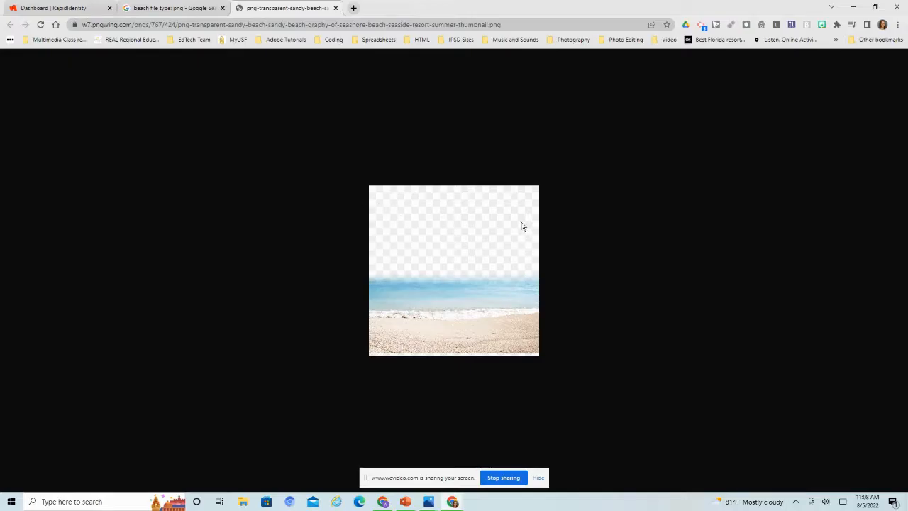
{"action": "mouse_move", "coordinate": [485, 210]}
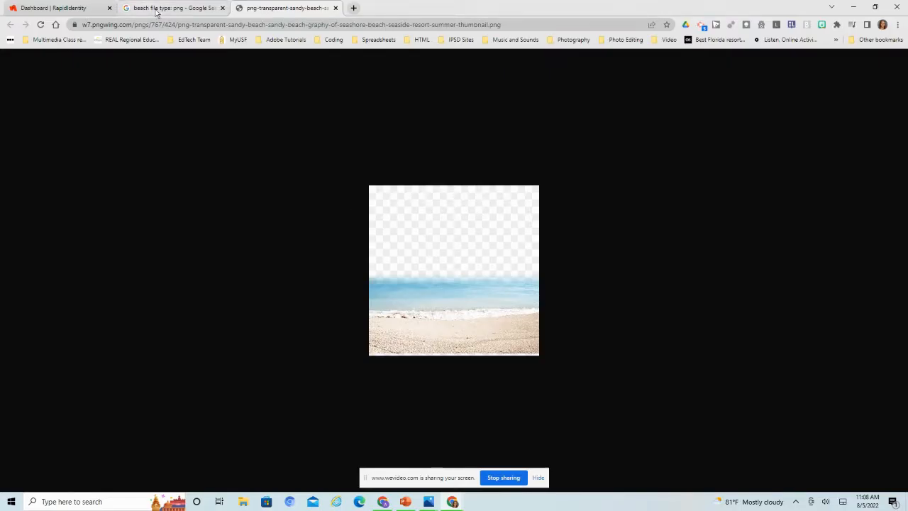
{"action": "left_click", "coordinate": [173, 8]}
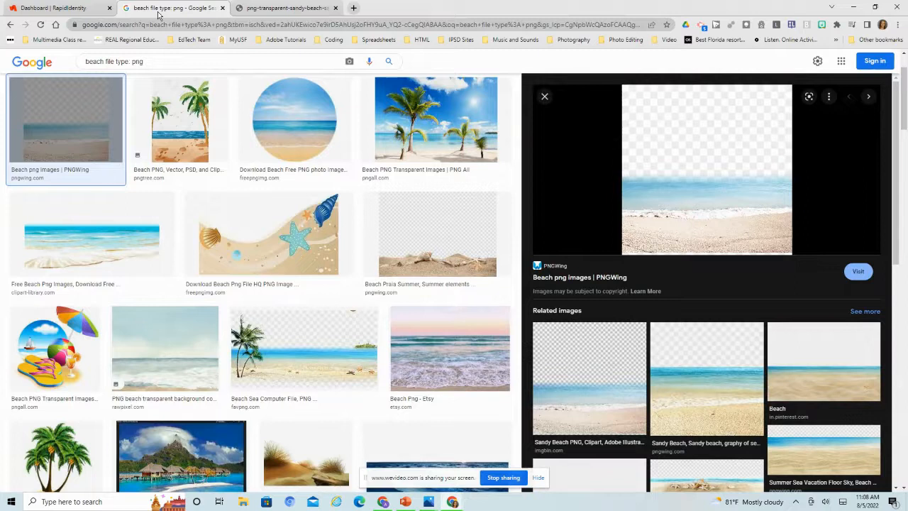
{"action": "mouse_move", "coordinate": [304, 348]}
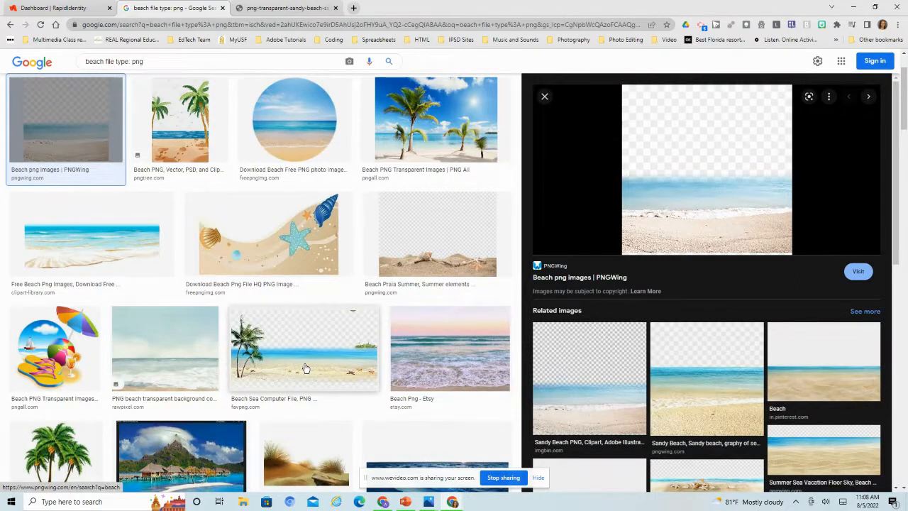
Preview the palm tree beach scene, browse results, and reveal the Tools filters.
{"action": "left_click", "coordinate": [303, 348]}
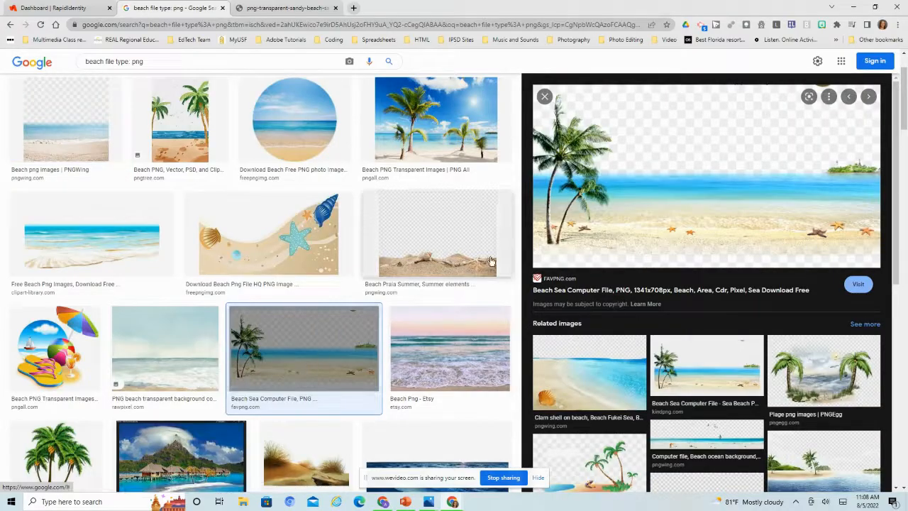
{"action": "scroll", "scroll_direction": "down", "scroll_amount": 3}
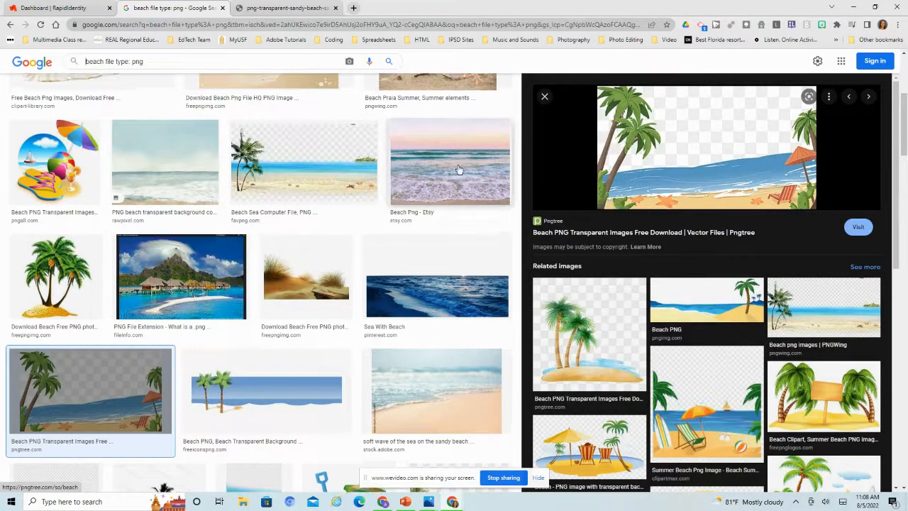
{"action": "scroll", "scroll_direction": "up", "scroll_amount": 3}
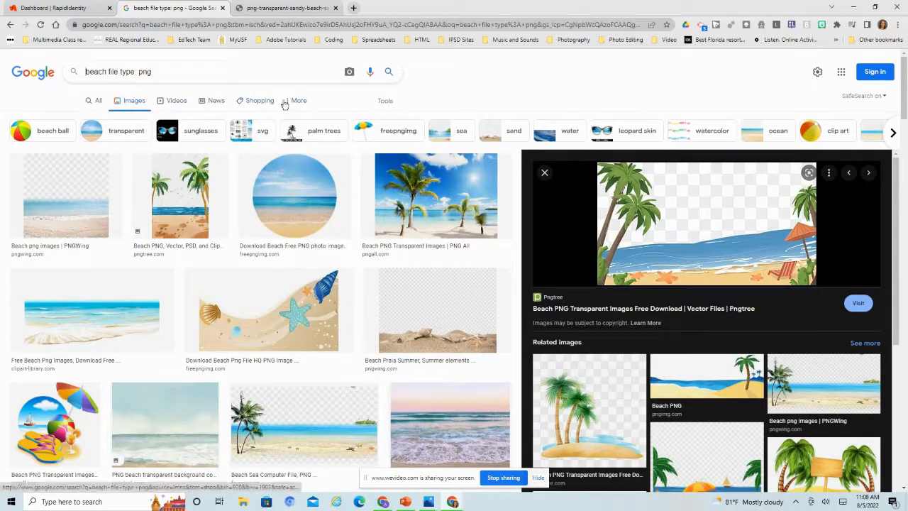
{"action": "left_click", "coordinate": [298, 100]}
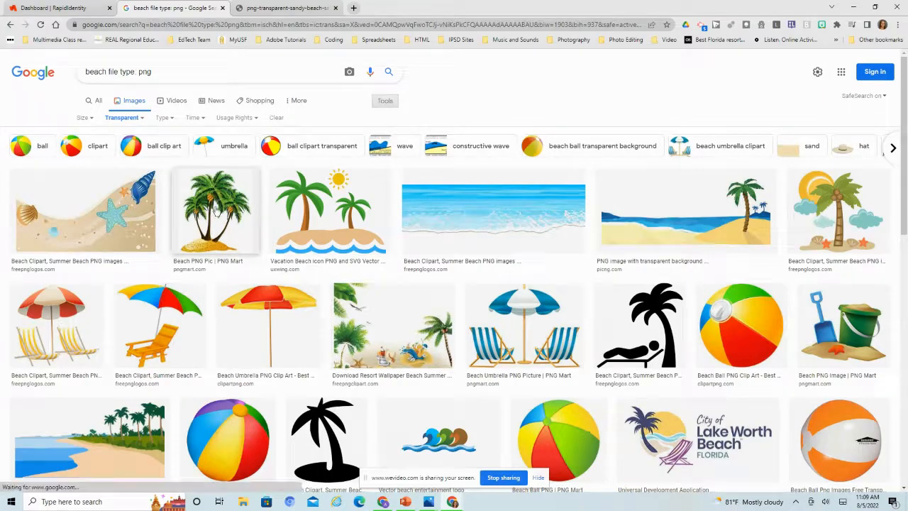
Open the PNG Mart palm tree island image in its own tab and bring up save options.
{"action": "left_click", "coordinate": [215, 210]}
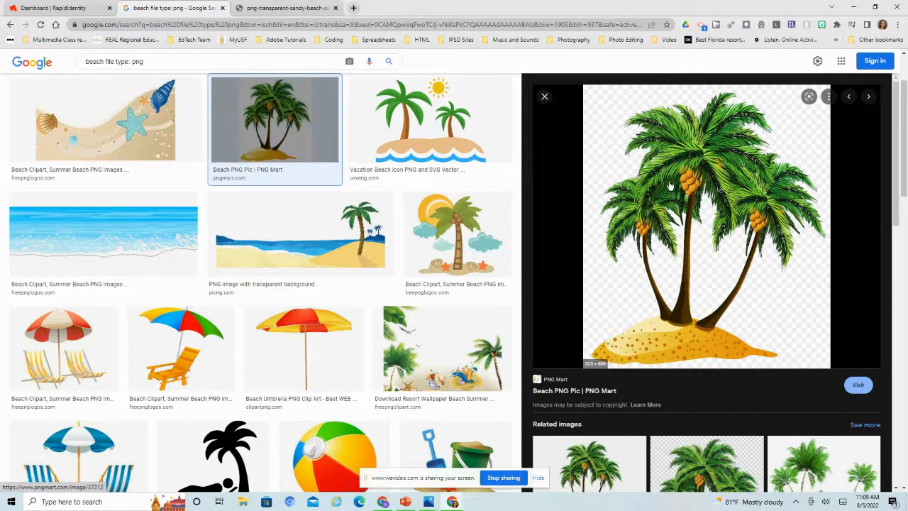
{"action": "right_click", "coordinate": [670, 185]}
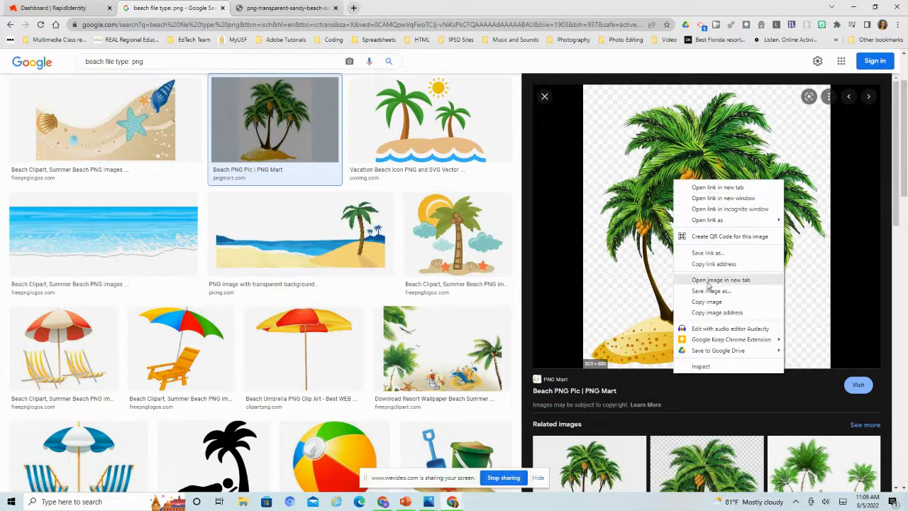
{"action": "mouse_move", "coordinate": [715, 287]}
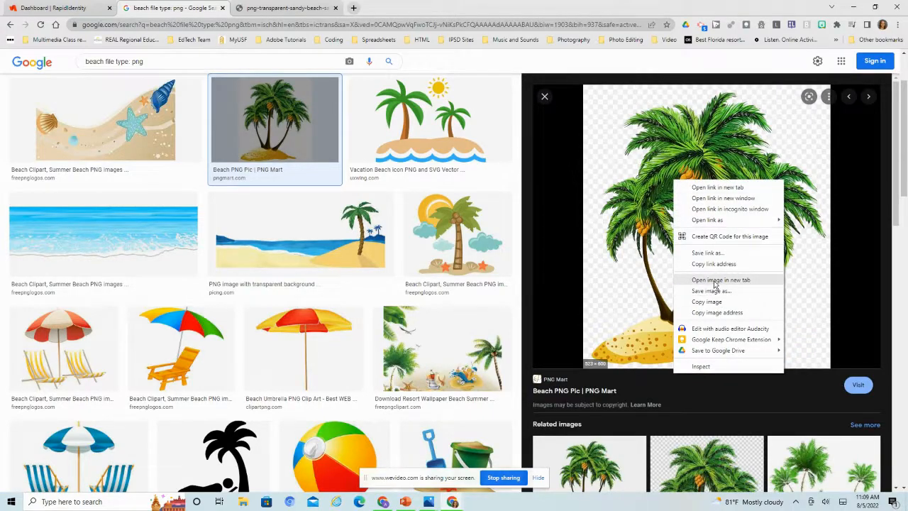
{"action": "left_click", "coordinate": [720, 278]}
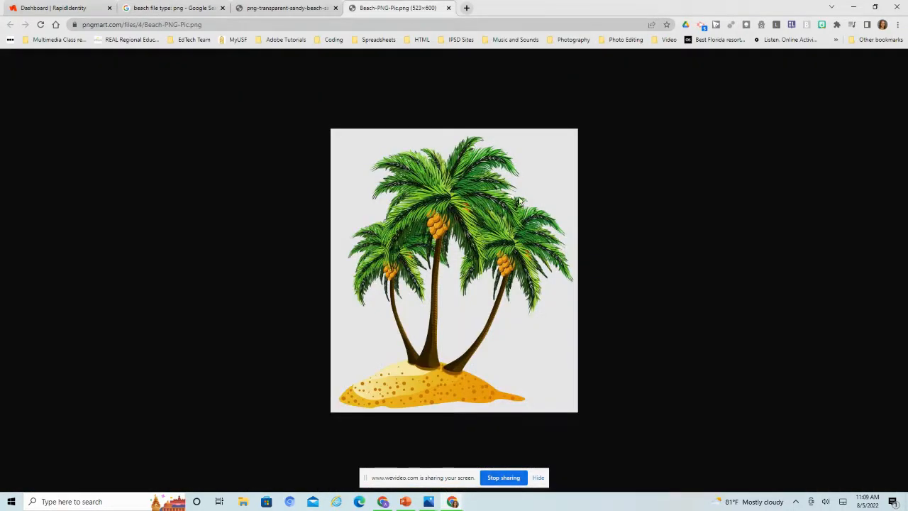
{"action": "mouse_move", "coordinate": [399, 227]}
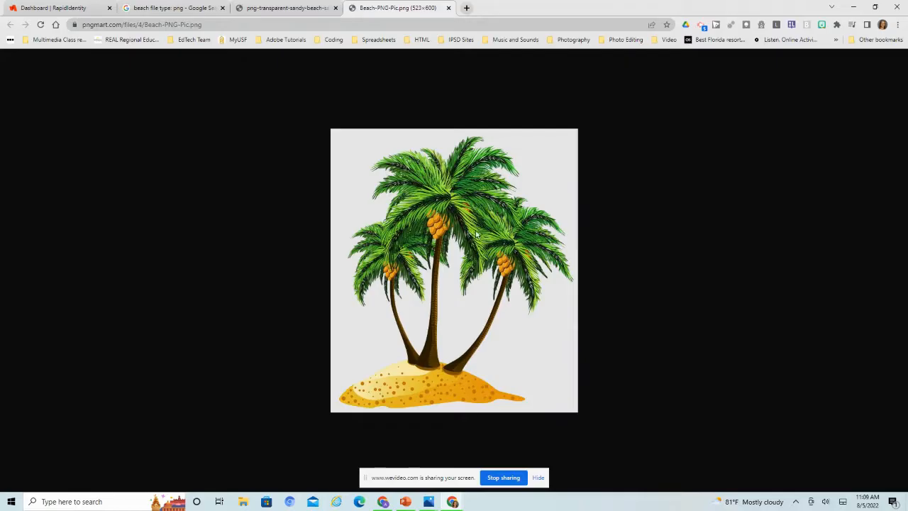
{"action": "mouse_move", "coordinate": [471, 249]}
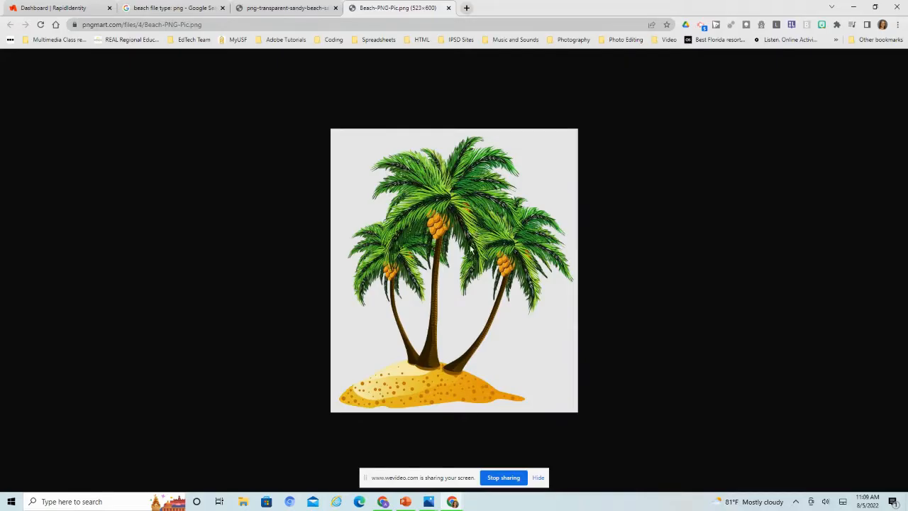
{"action": "right_click", "coordinate": [468, 216]}
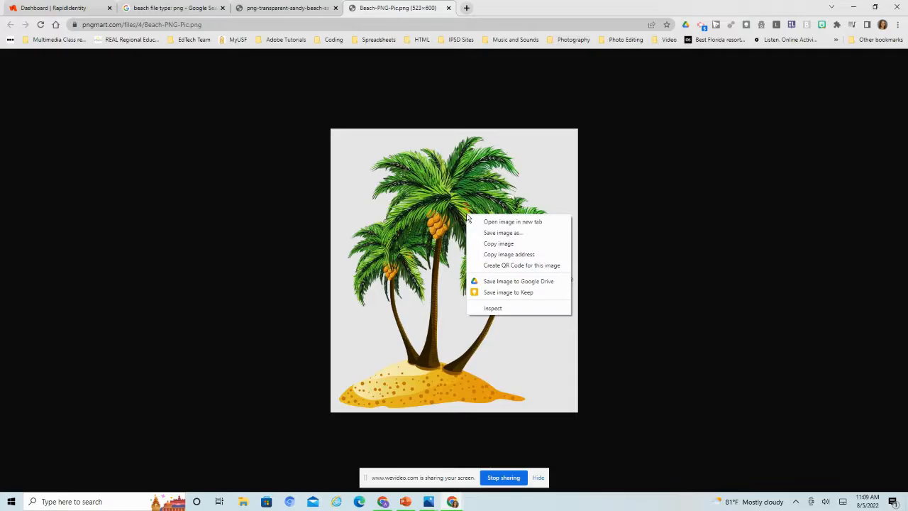
{"action": "mouse_move", "coordinate": [503, 233]}
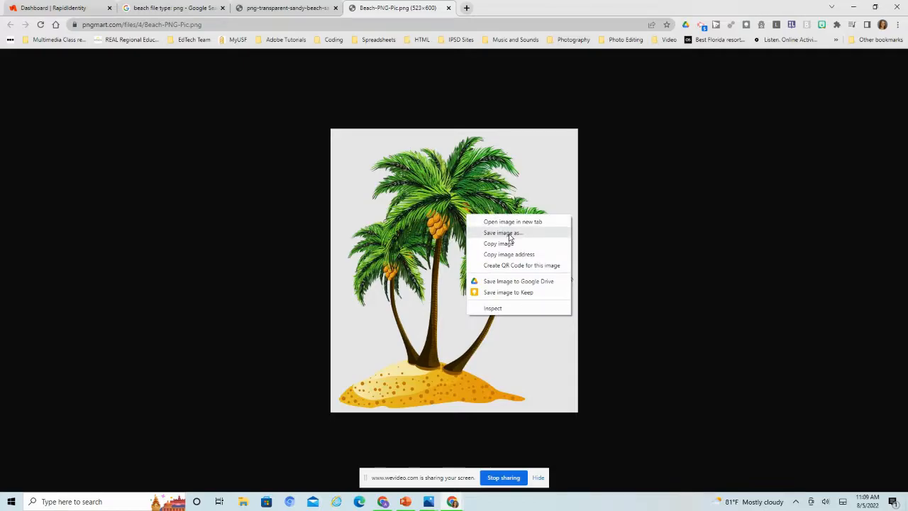
Begin saving the palm tree image, then close the Save As dialog without saving.
{"action": "left_click", "coordinate": [502, 232]}
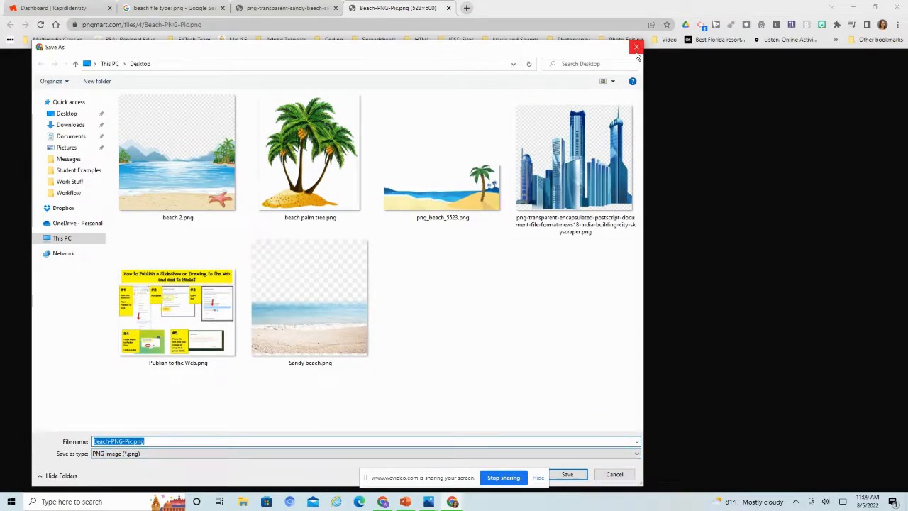
{"action": "mouse_move", "coordinate": [649, 55]}
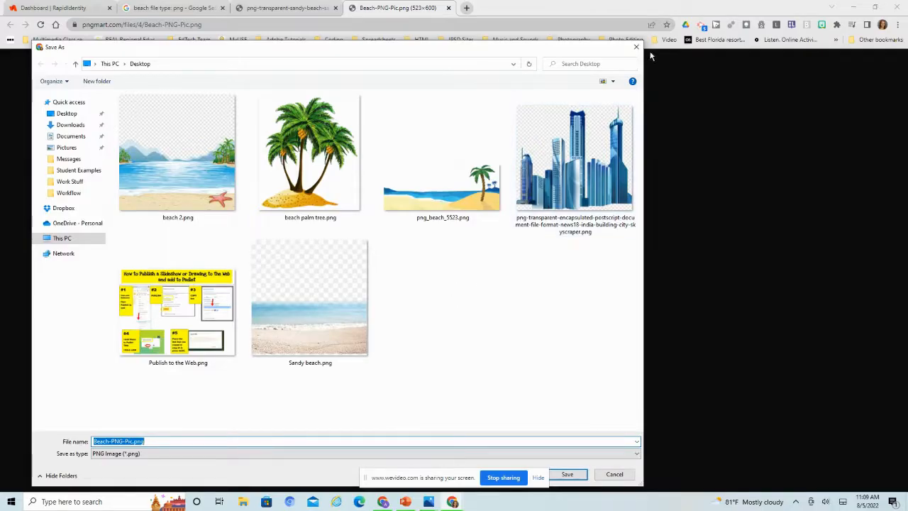
{"action": "mouse_move", "coordinate": [212, 74]}
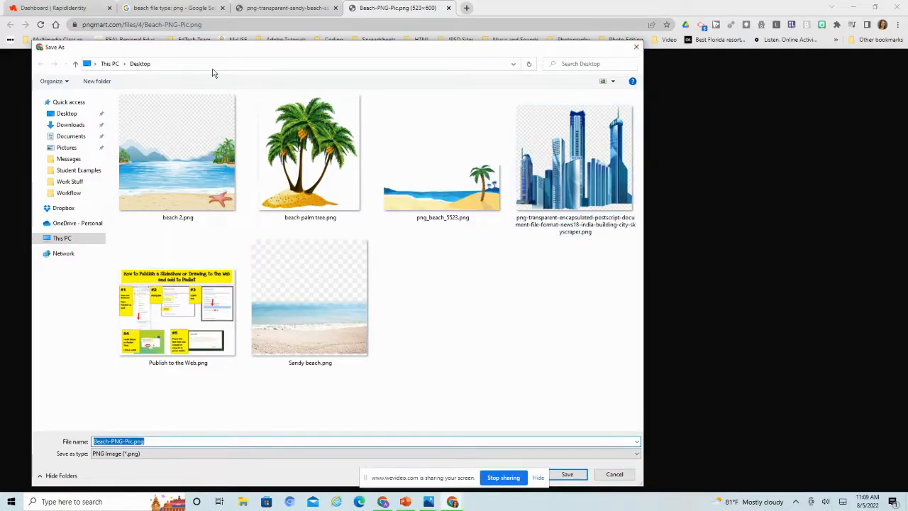
{"action": "mouse_move", "coordinate": [96, 61]}
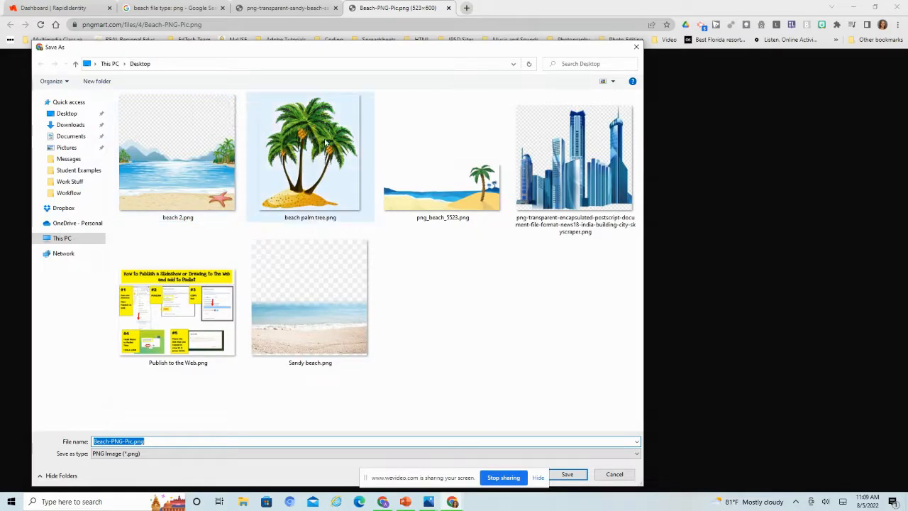
{"action": "mouse_move", "coordinate": [307, 167]}
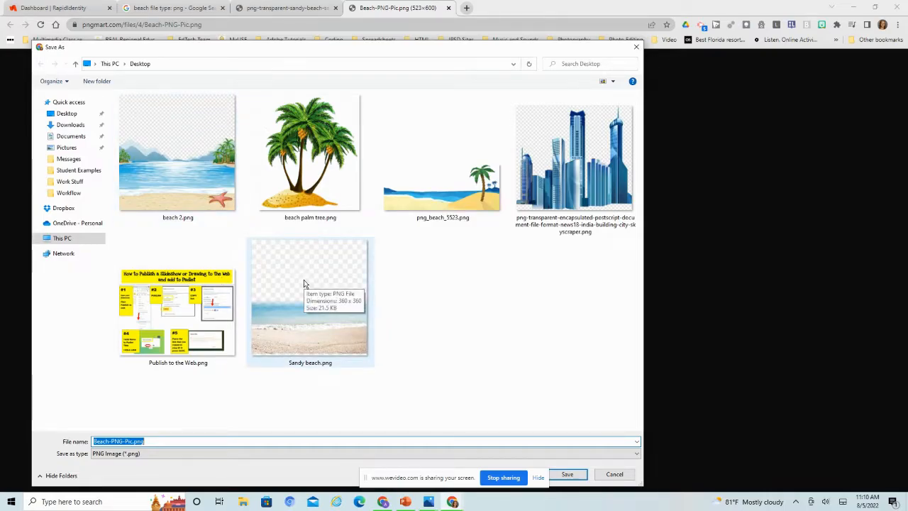
{"action": "mouse_move", "coordinate": [635, 47]}
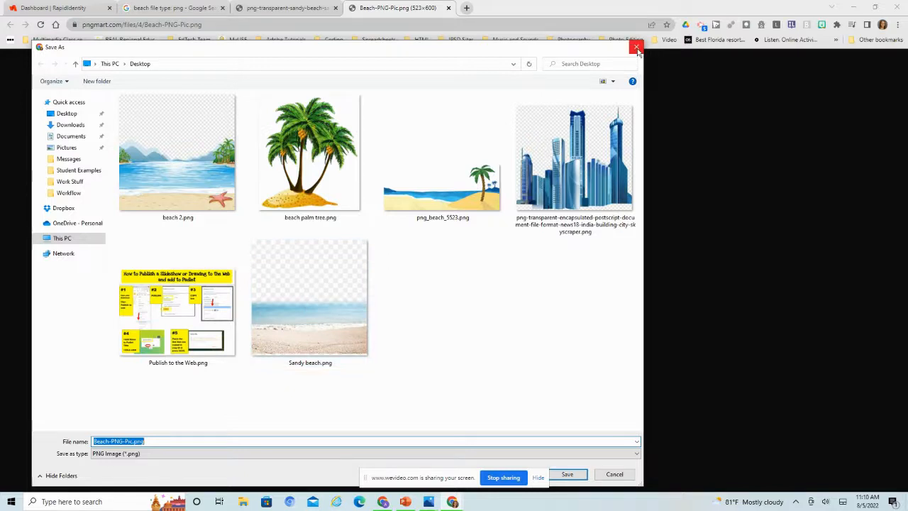
{"action": "mouse_move", "coordinate": [636, 48]}
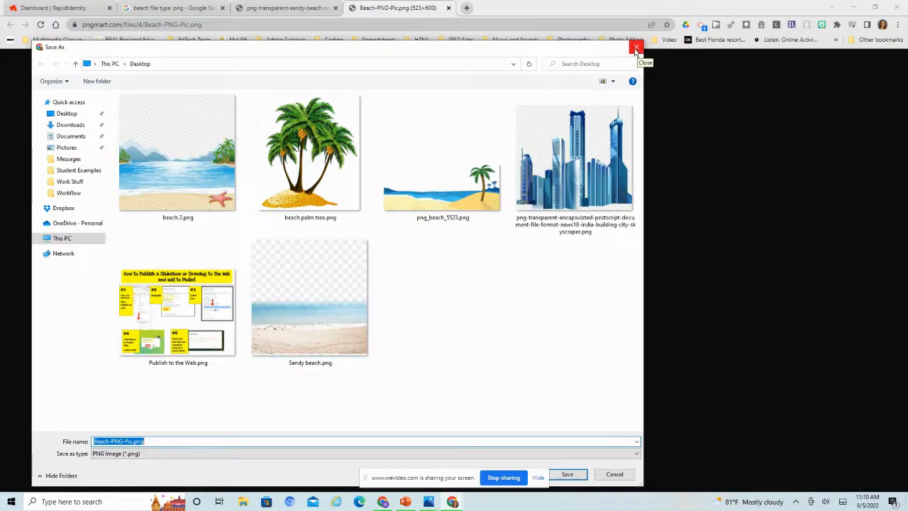
{"action": "left_click", "coordinate": [636, 48]}
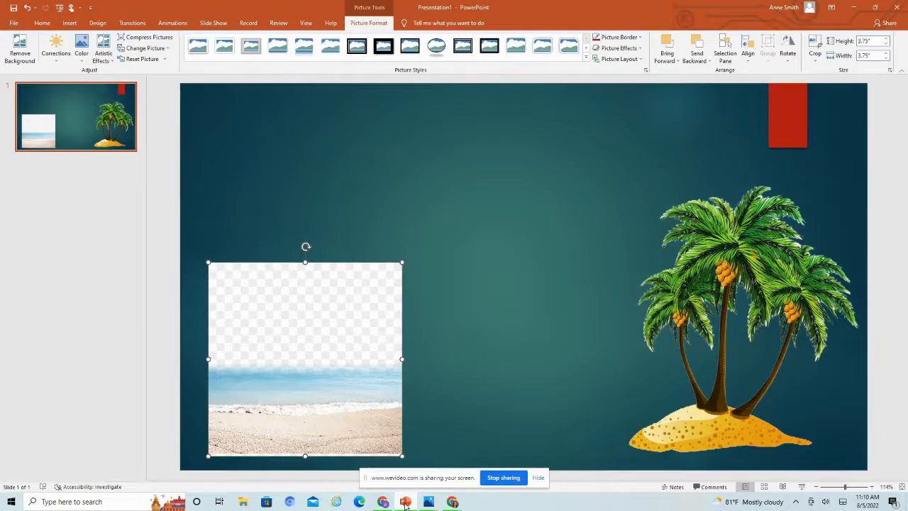
{"action": "mouse_move", "coordinate": [656, 241]}
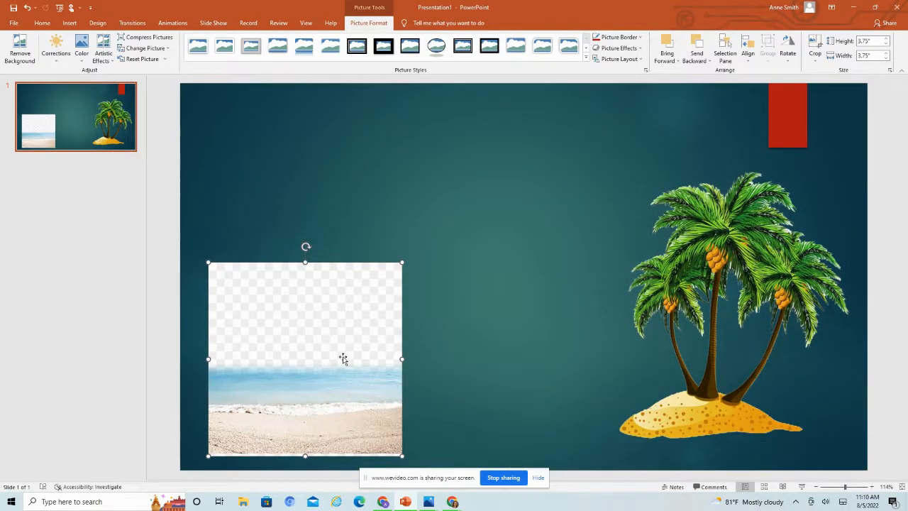
{"action": "mouse_move", "coordinate": [323, 347]}
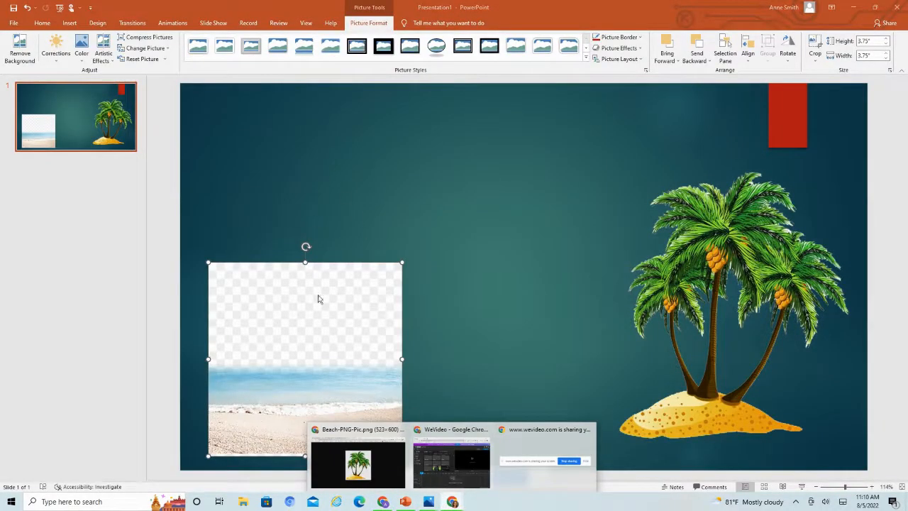
Switch from PowerPoint back to the Chrome window showing the palm tree PNG.
{"action": "left_click", "coordinate": [357, 465]}
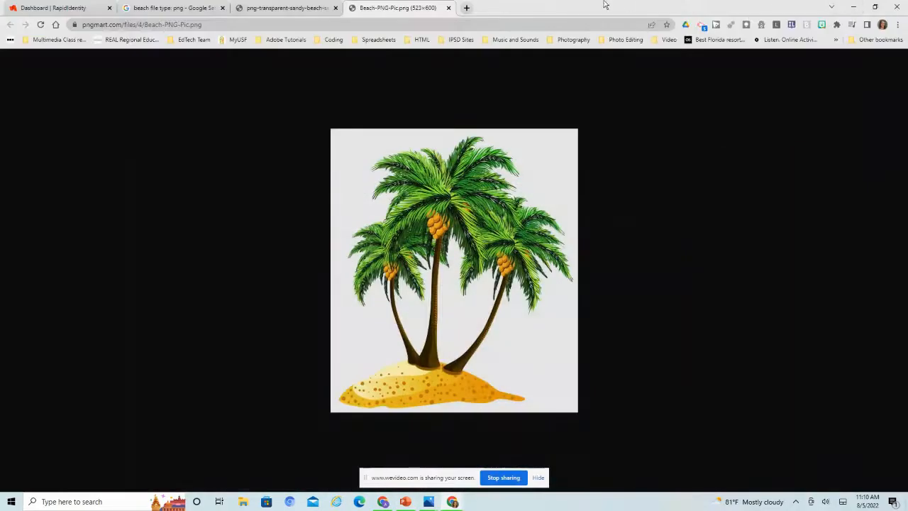
{"action": "mouse_move", "coordinate": [335, 71]}
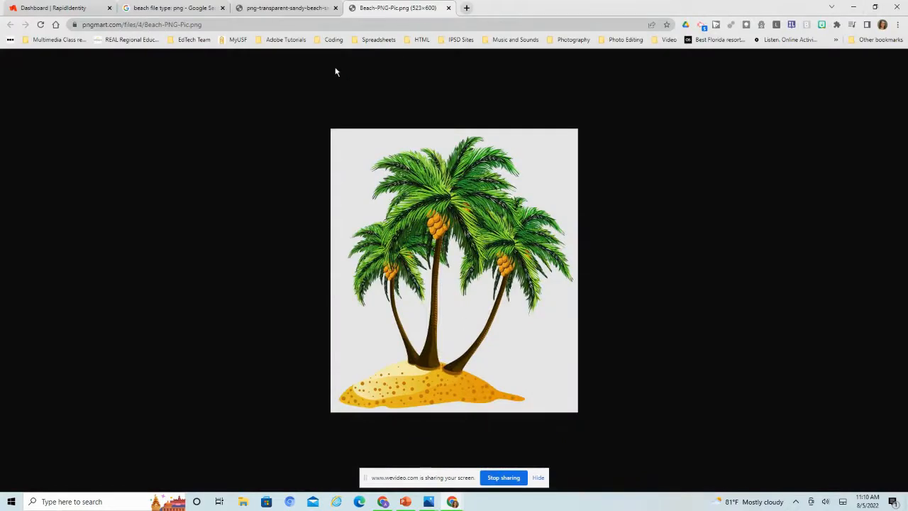
Return to the beach PNG results tab and start a search by image from the camera icon.
{"action": "left_click", "coordinate": [284, 8]}
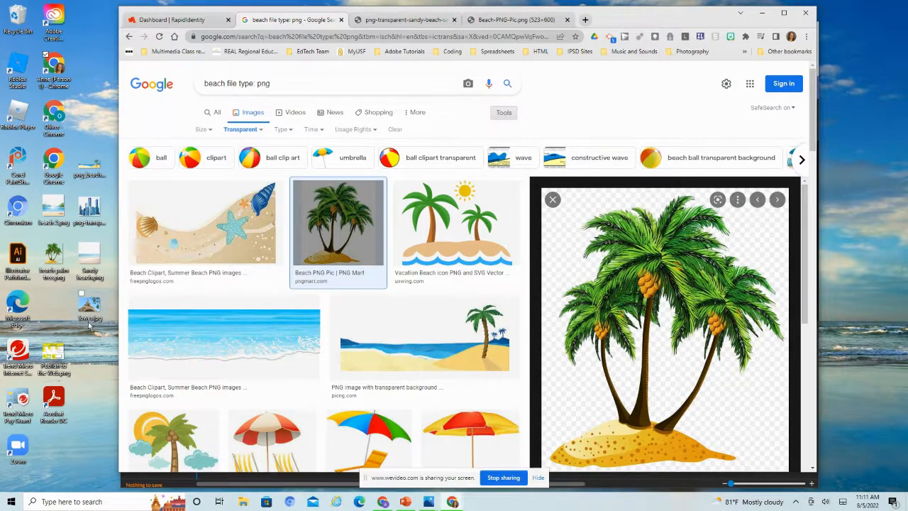
{"action": "left_click", "coordinate": [468, 83]}
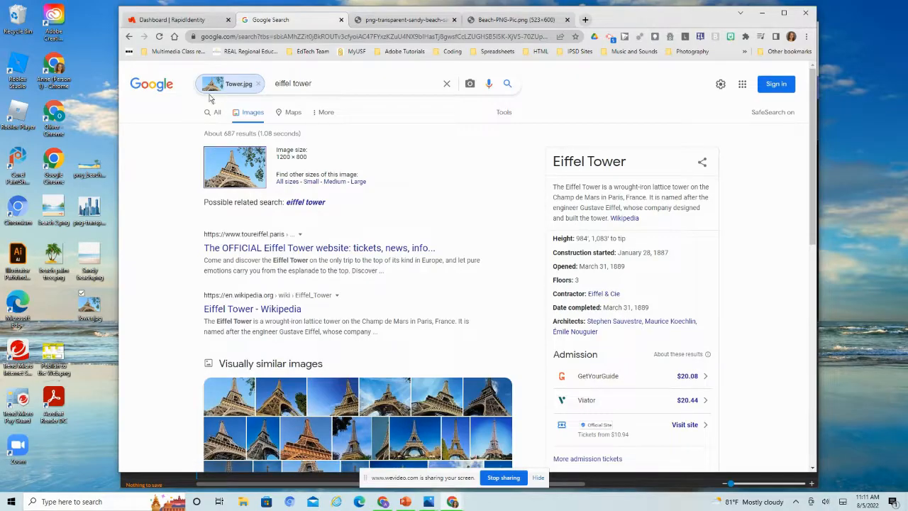
{"action": "mouse_move", "coordinate": [630, 150]}
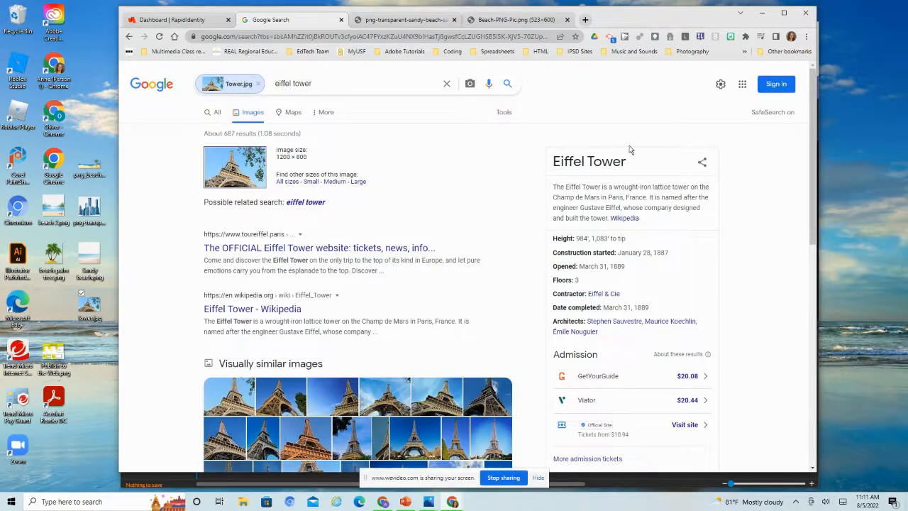
{"action": "mouse_move", "coordinate": [603, 171]}
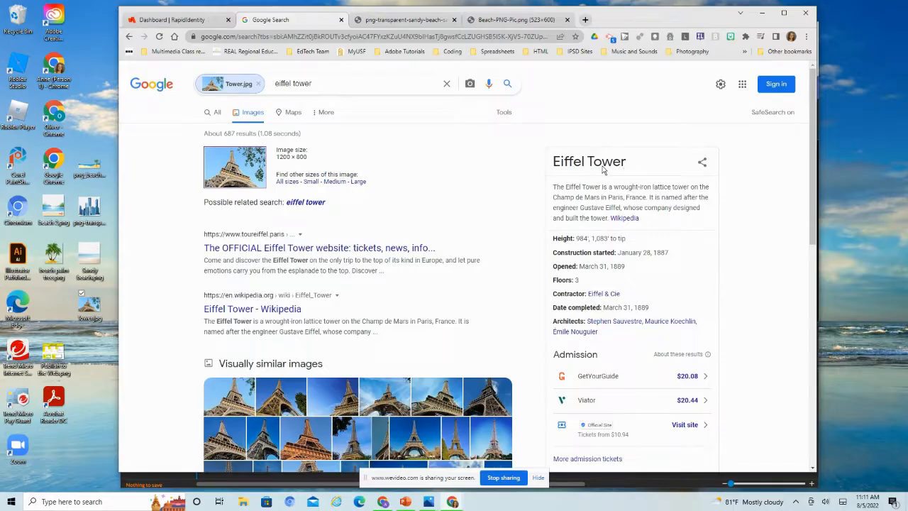
Scroll through the Eiffel Tower similar images and matching pages, then back to the top.
{"action": "scroll", "scroll_direction": "down", "scroll_amount": 3}
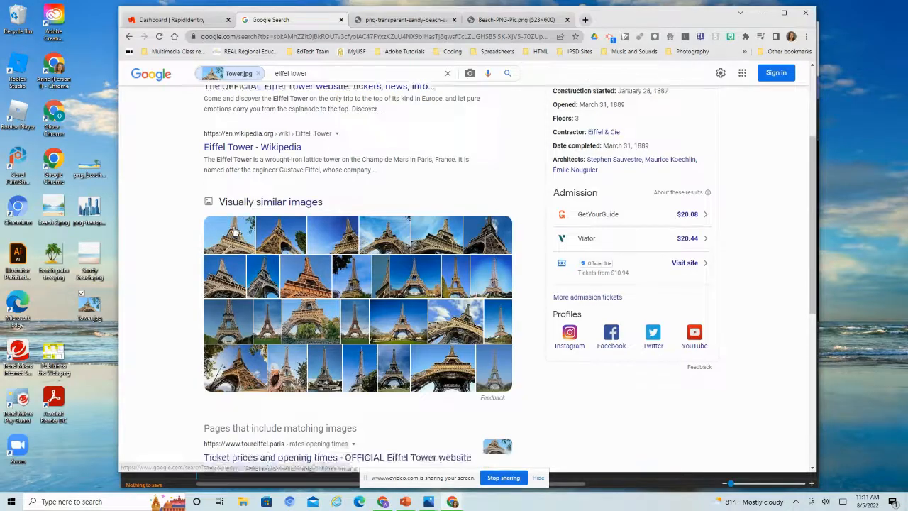
{"action": "scroll", "scroll_direction": "down", "scroll_amount": 3}
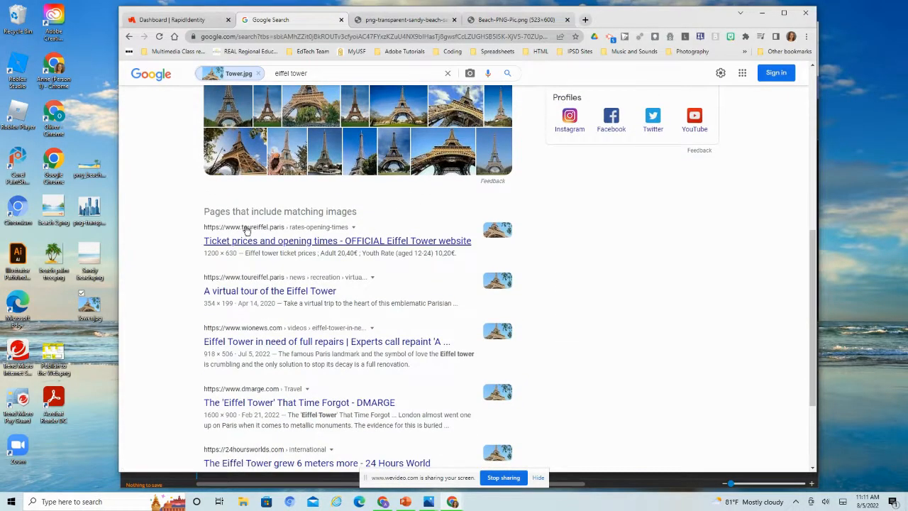
{"action": "mouse_move", "coordinate": [408, 226]}
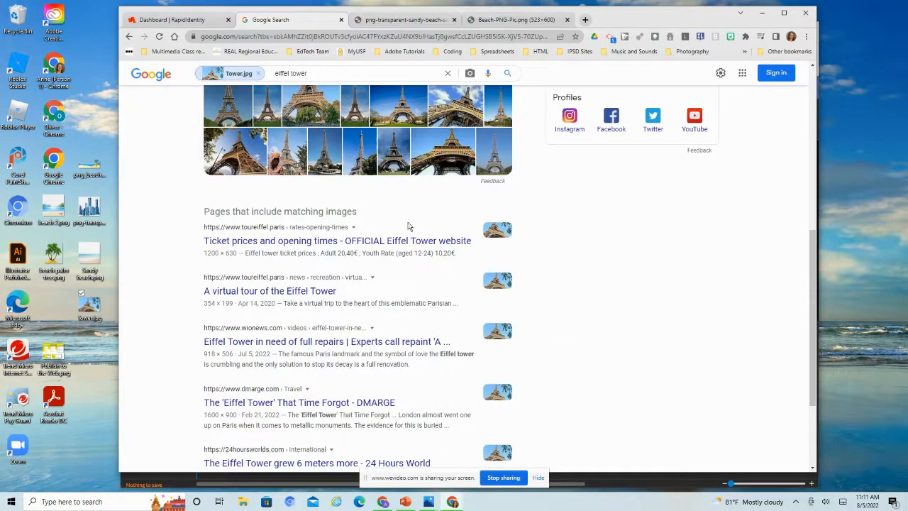
{"action": "scroll", "scroll_direction": "up", "scroll_amount": 3}
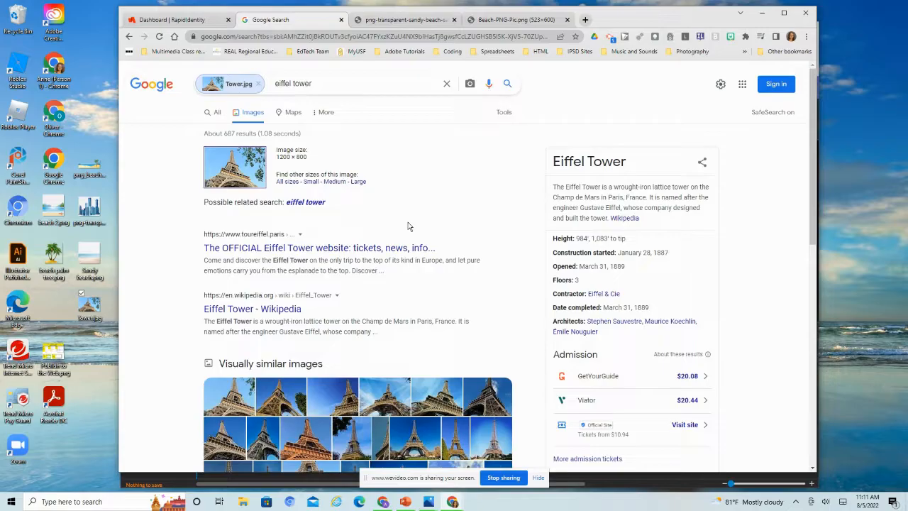
{"action": "mouse_move", "coordinate": [504, 113]}
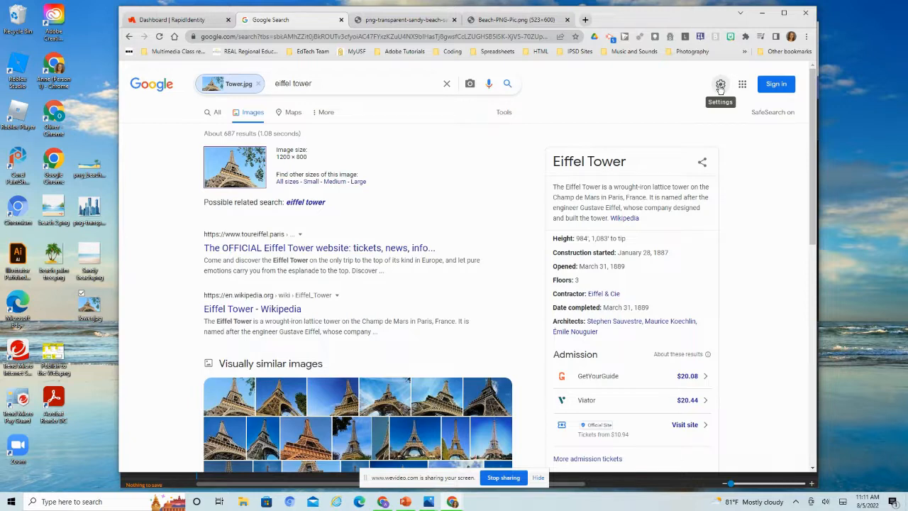
In Advanced Search, enter 'penguin' as the words to find and choose Antarctica as the region.
{"action": "left_click", "coordinate": [721, 84]}
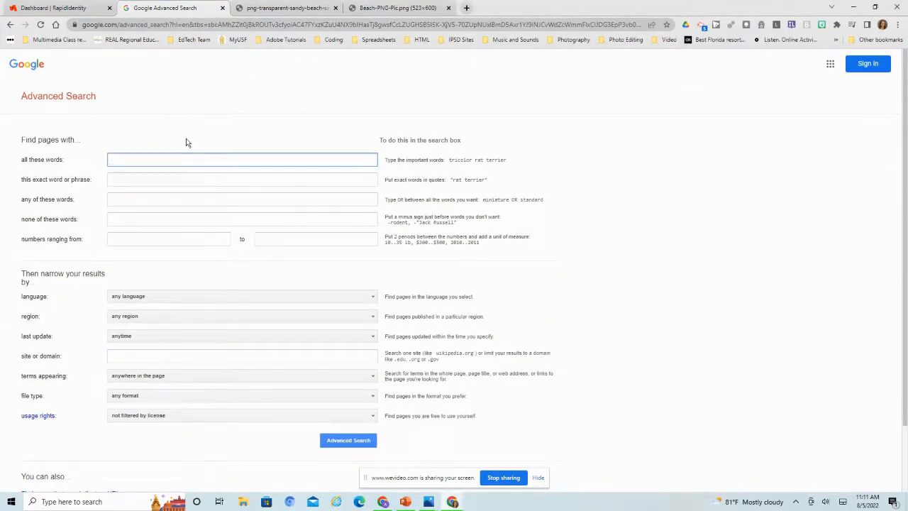
{"action": "type", "text": "penguin"}
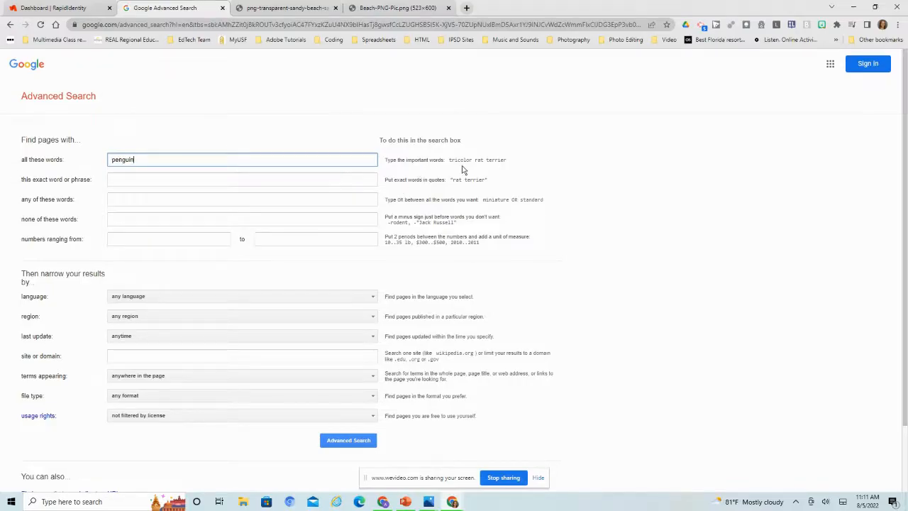
{"action": "mouse_move", "coordinate": [417, 174]}
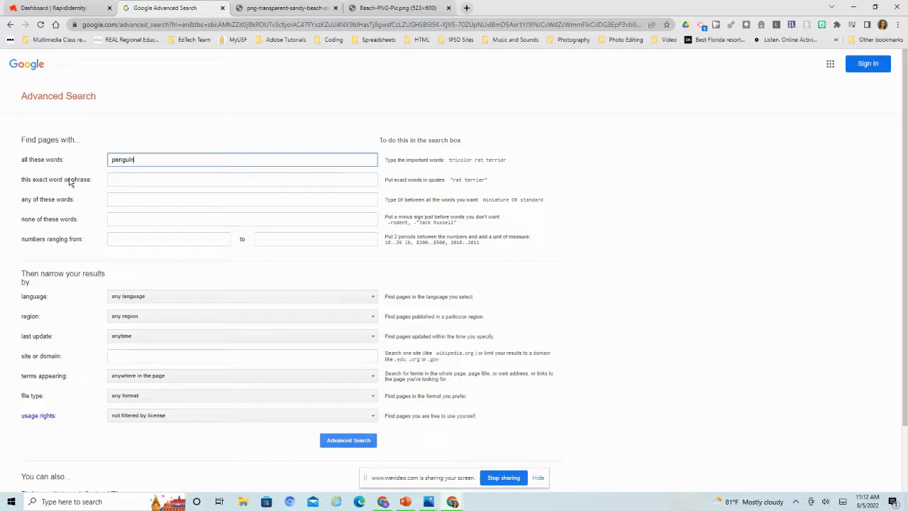
{"action": "mouse_move", "coordinate": [119, 326]}
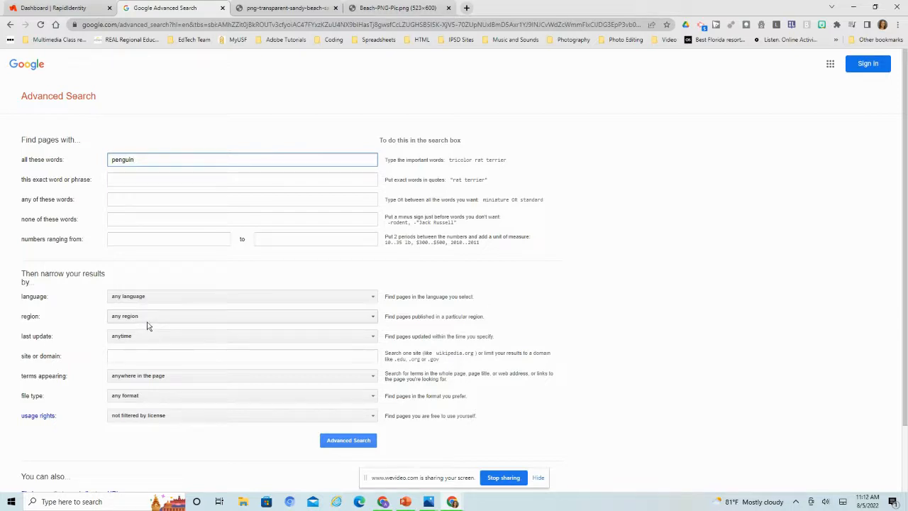
{"action": "left_click", "coordinate": [241, 315]}
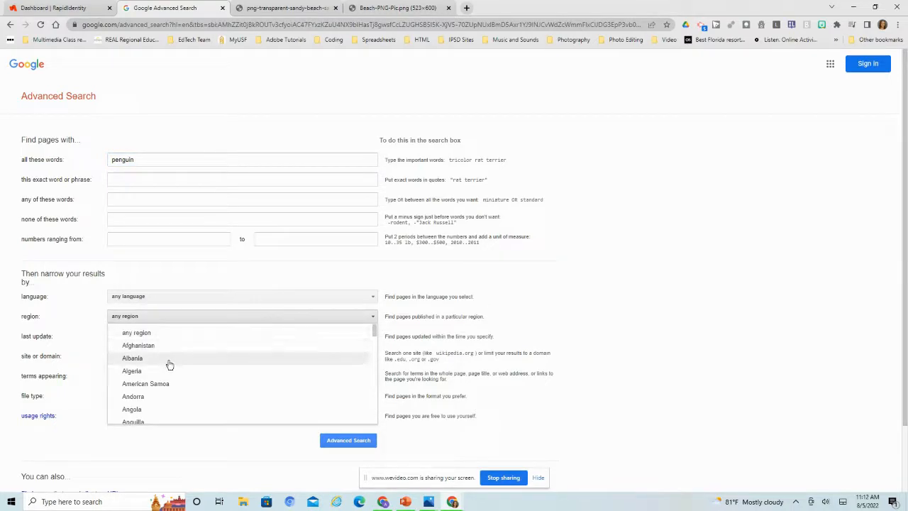
{"action": "scroll", "scroll_direction": "down", "scroll_amount": 3}
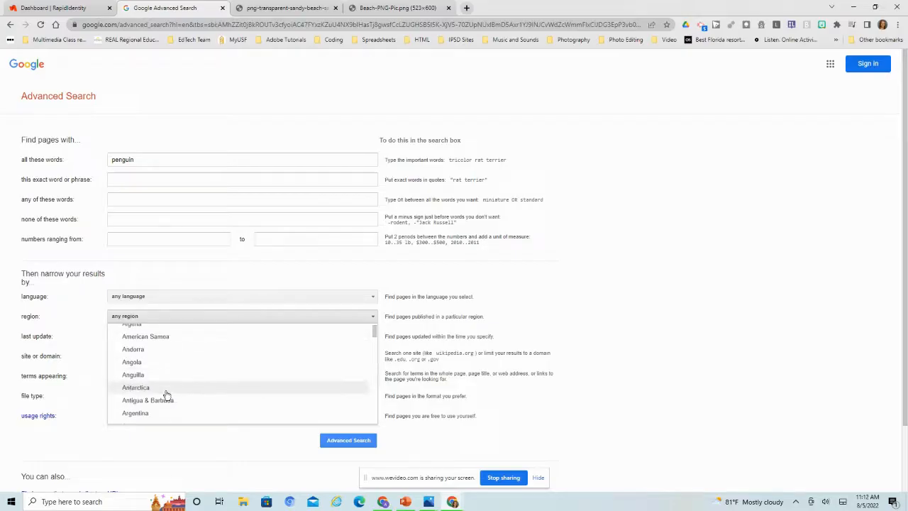
{"action": "left_click", "coordinate": [136, 388]}
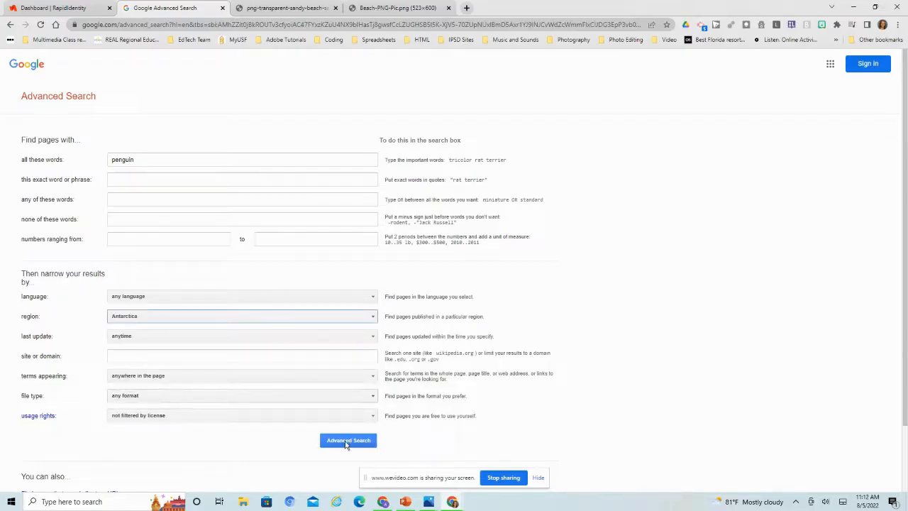
Run the Antarctica-restricted penguin search and show its Images results.
{"action": "left_click", "coordinate": [347, 440]}
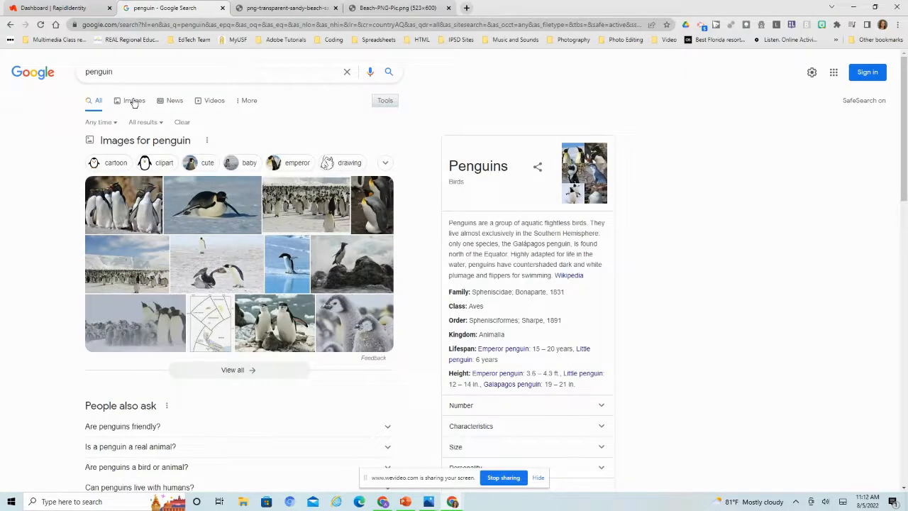
{"action": "left_click", "coordinate": [133, 99]}
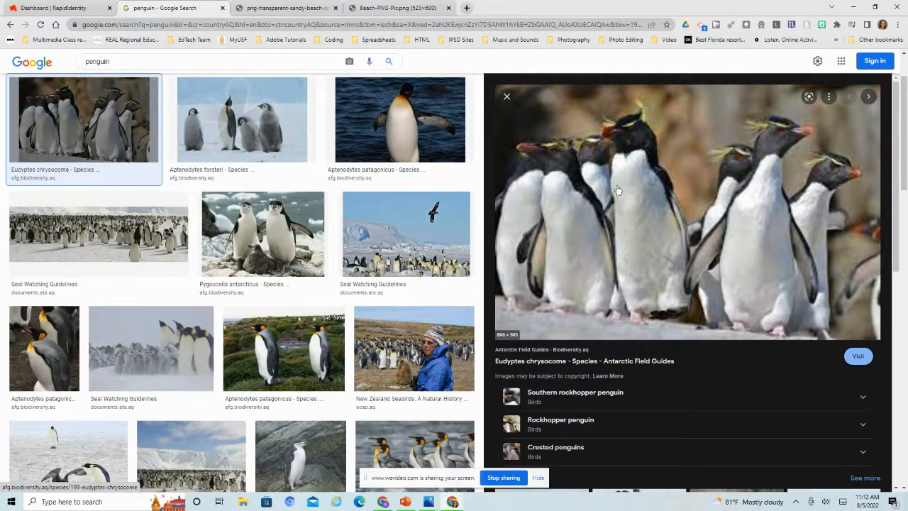
{"action": "mouse_move", "coordinate": [684, 213]}
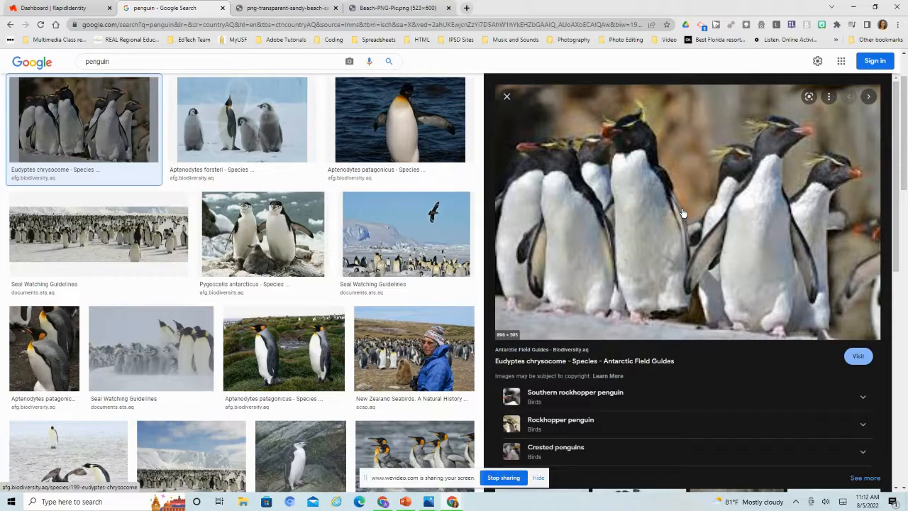